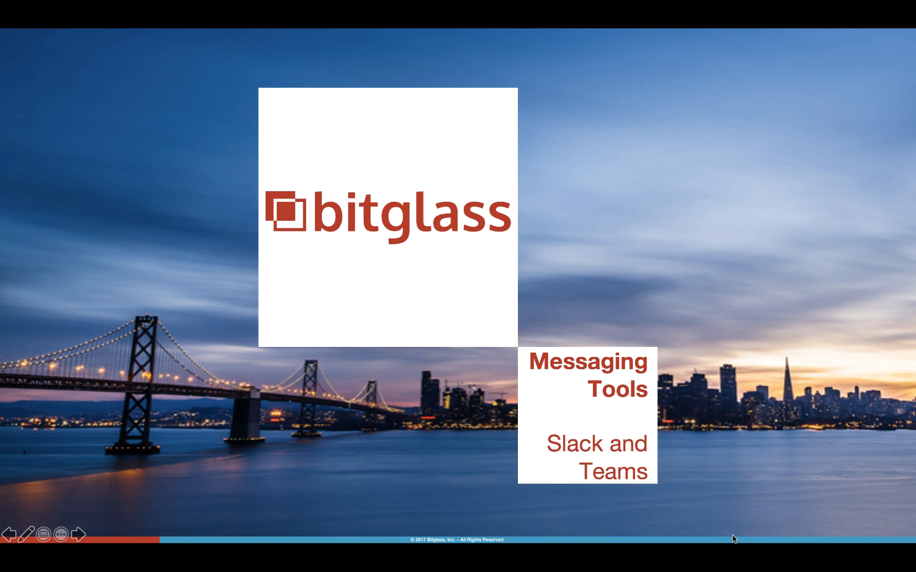
Move past the title slide into the Bitglass portal demo
click(79, 537)
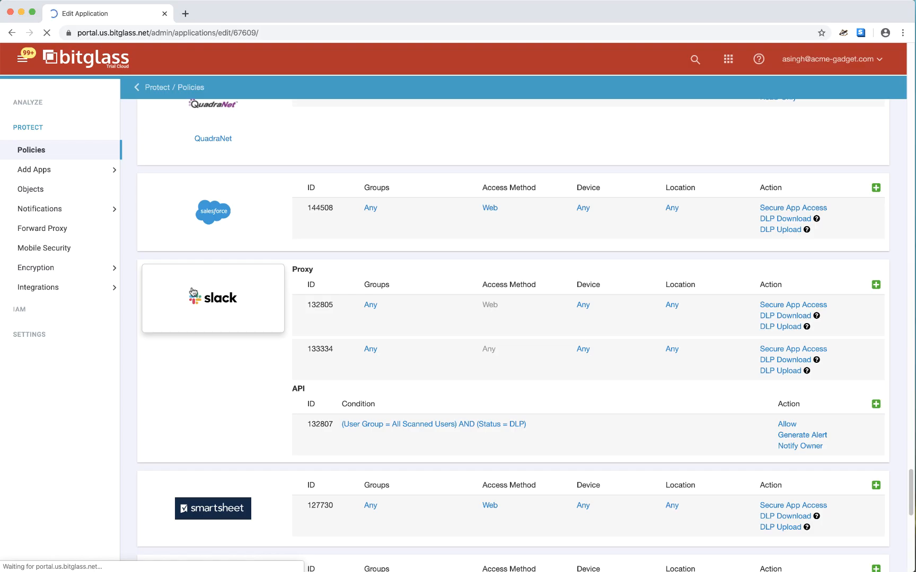
click(213, 298)
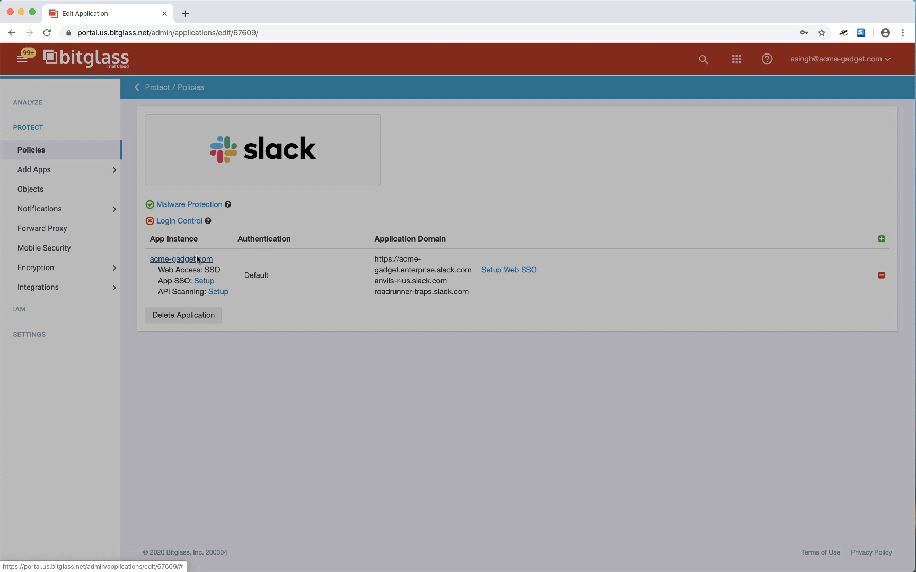
click(181, 259)
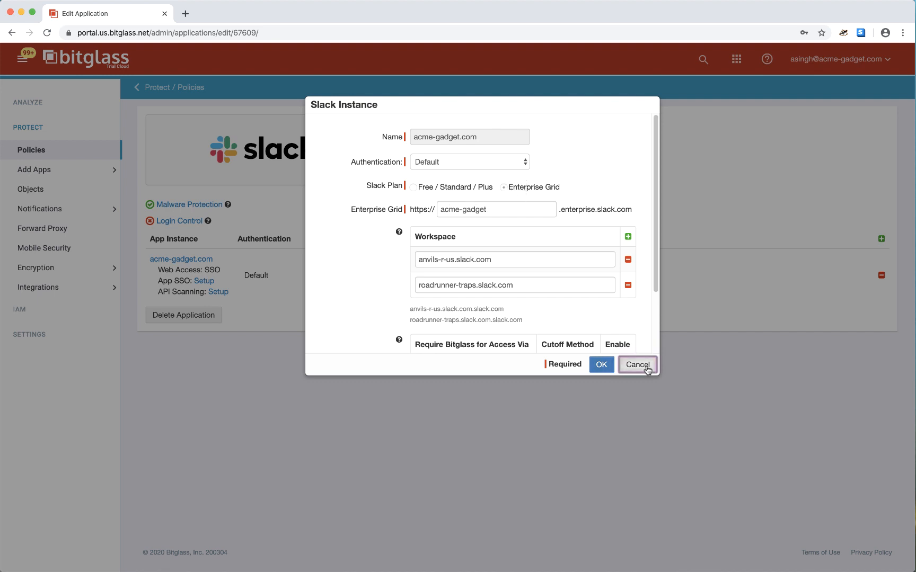
click(637, 364)
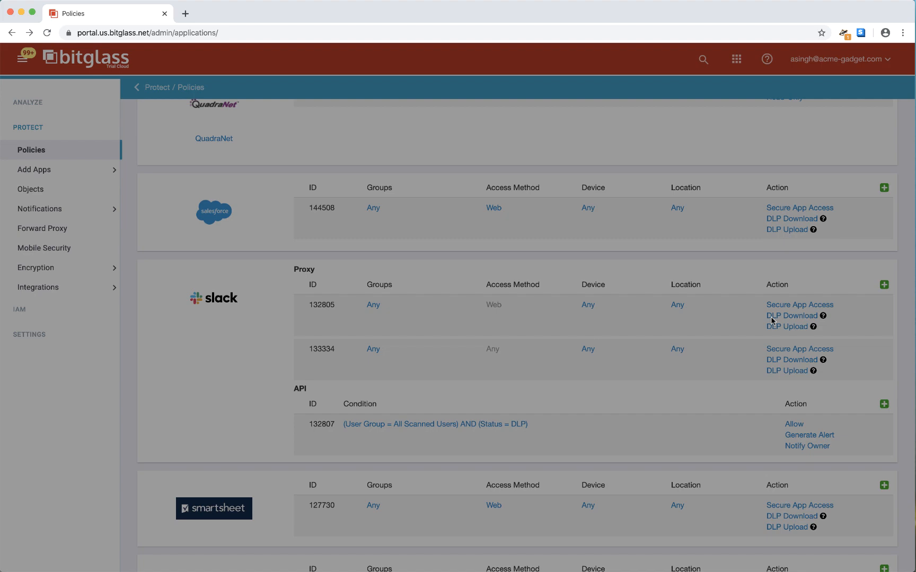
Review the Slack web policy's DLP actions, inspecting the PCI Credit-Card upload file action
click(790, 316)
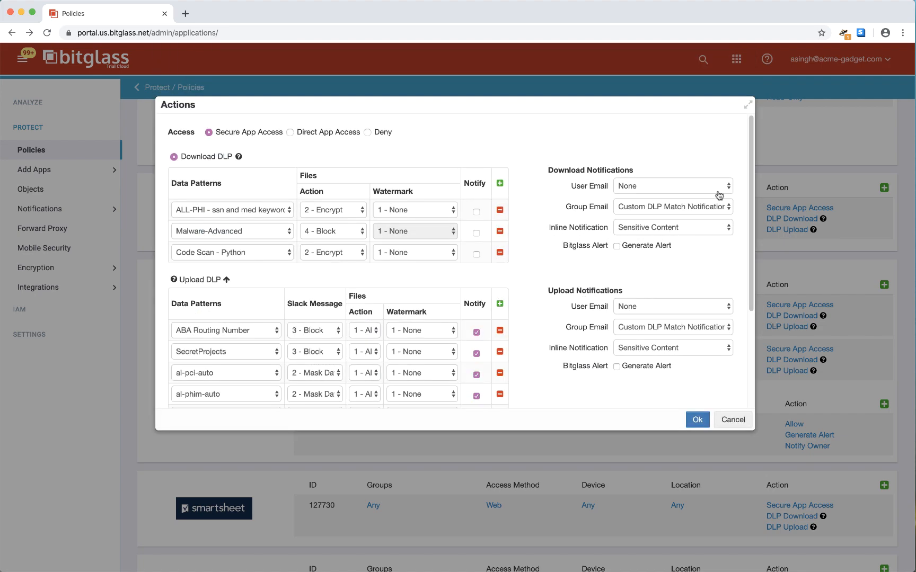
mouse_move(753, 173)
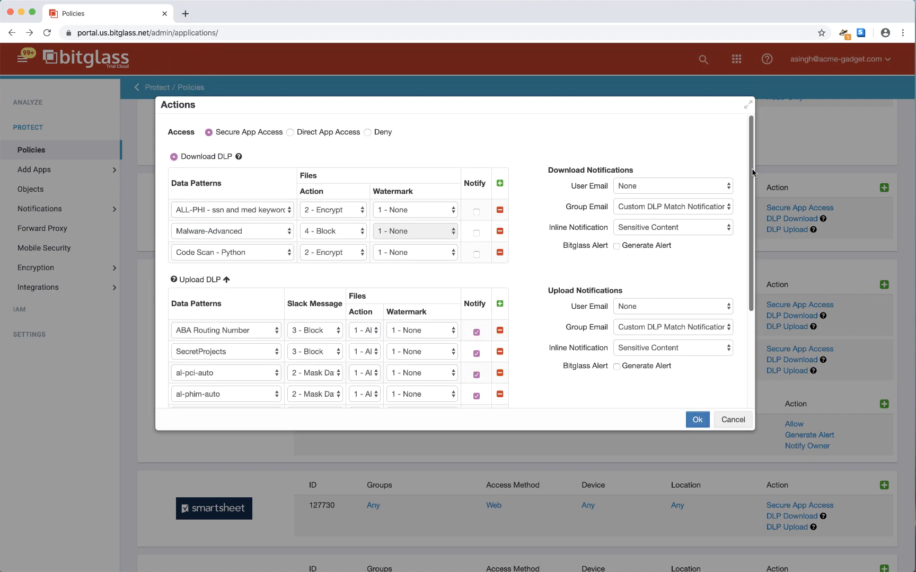
scroll(down, 3)
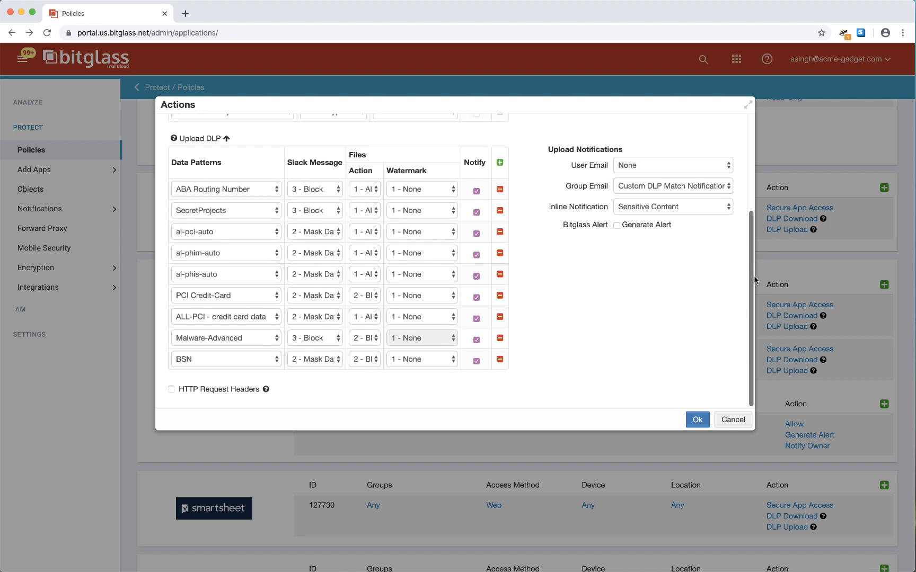
mouse_move(305, 162)
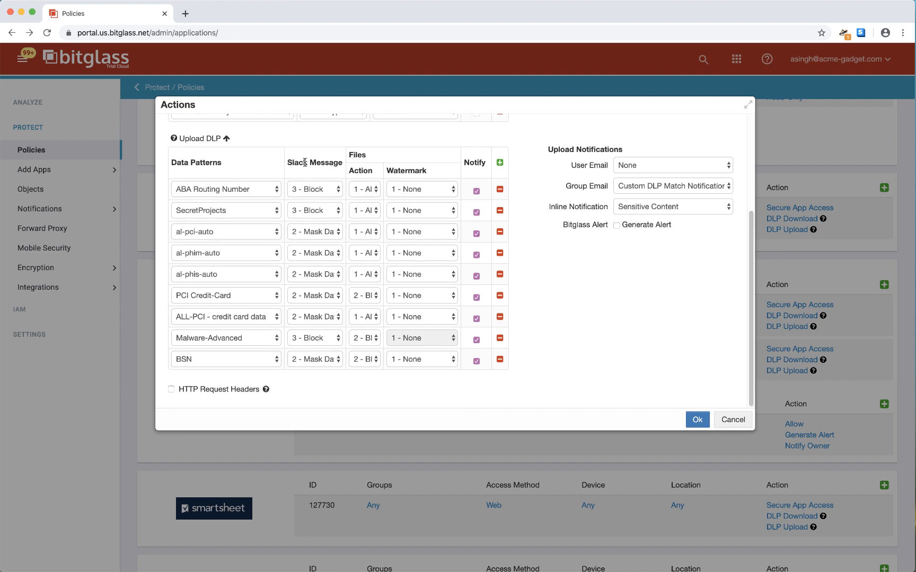
mouse_move(226, 289)
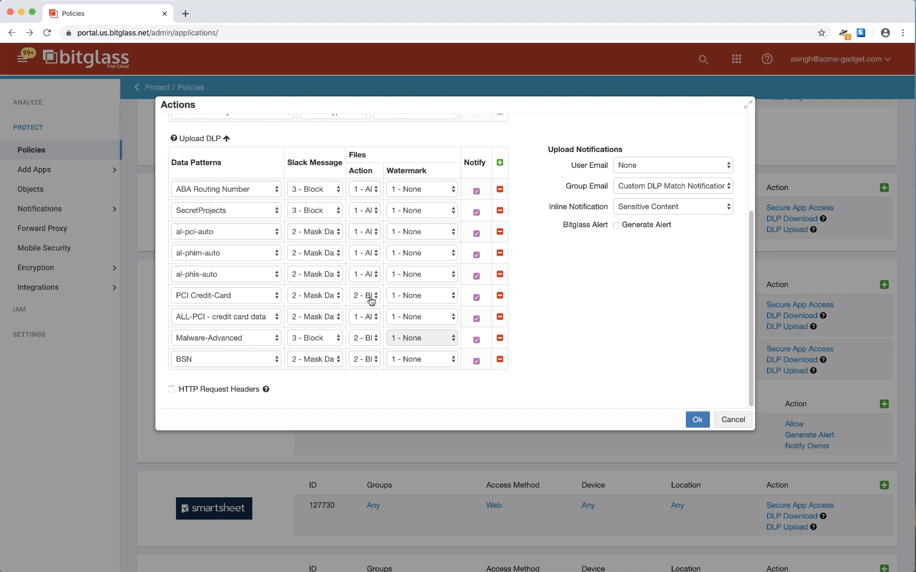
click(364, 295)
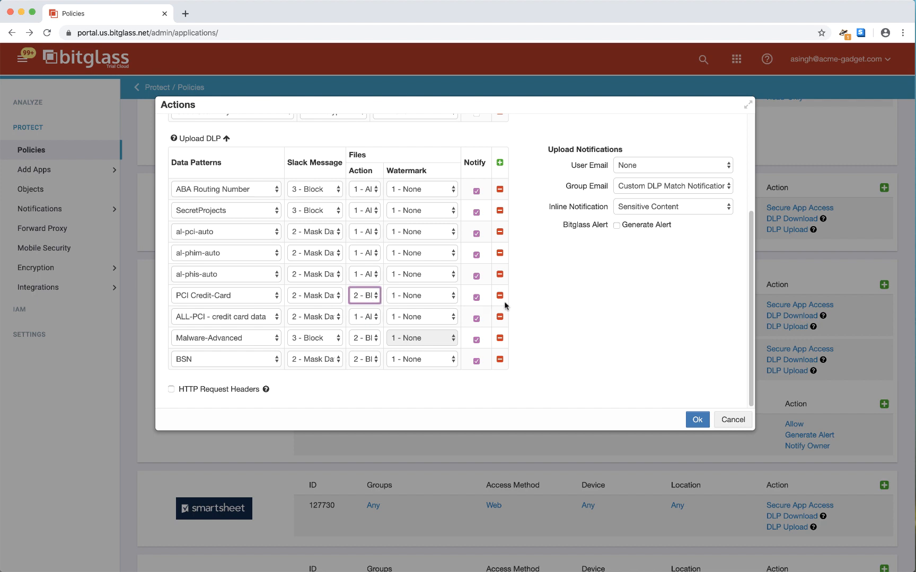
mouse_move(702, 407)
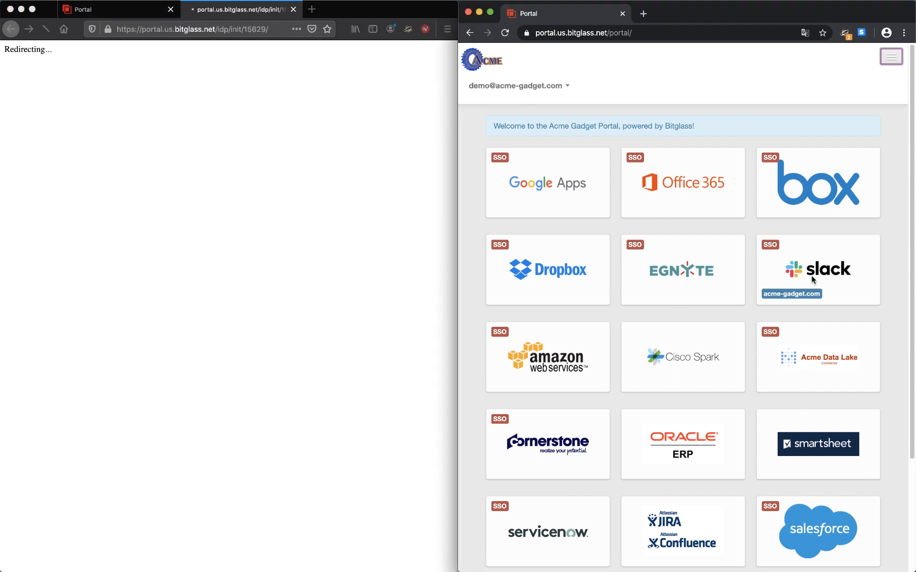
click(818, 269)
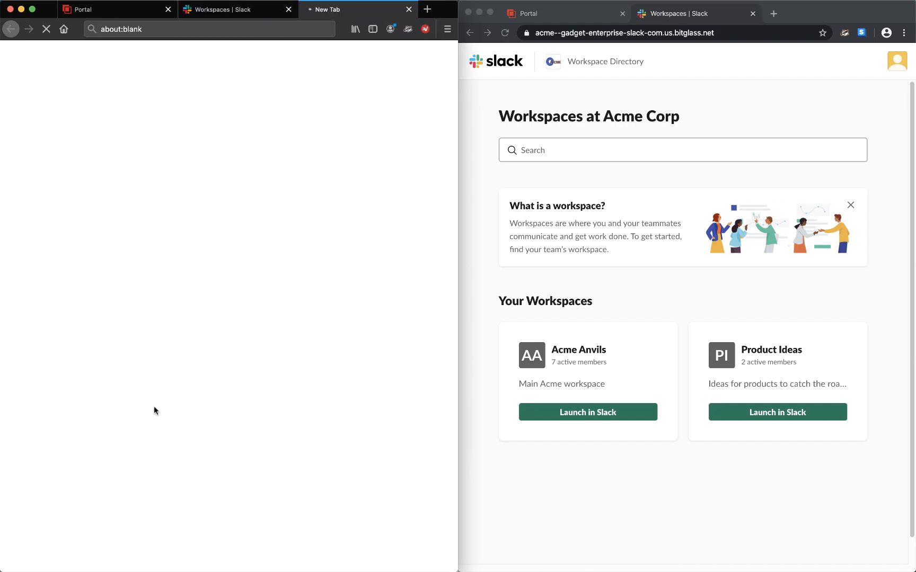
click(587, 412)
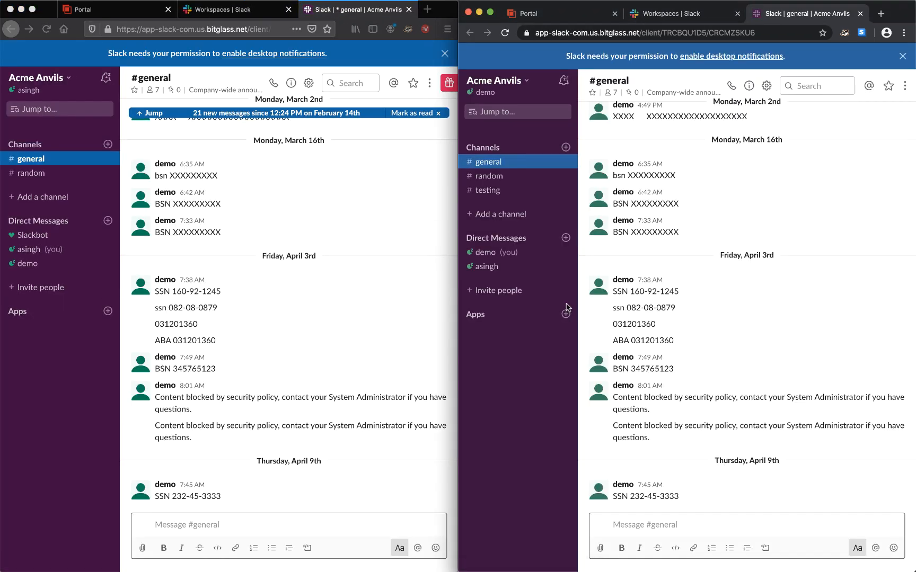
click(28, 263)
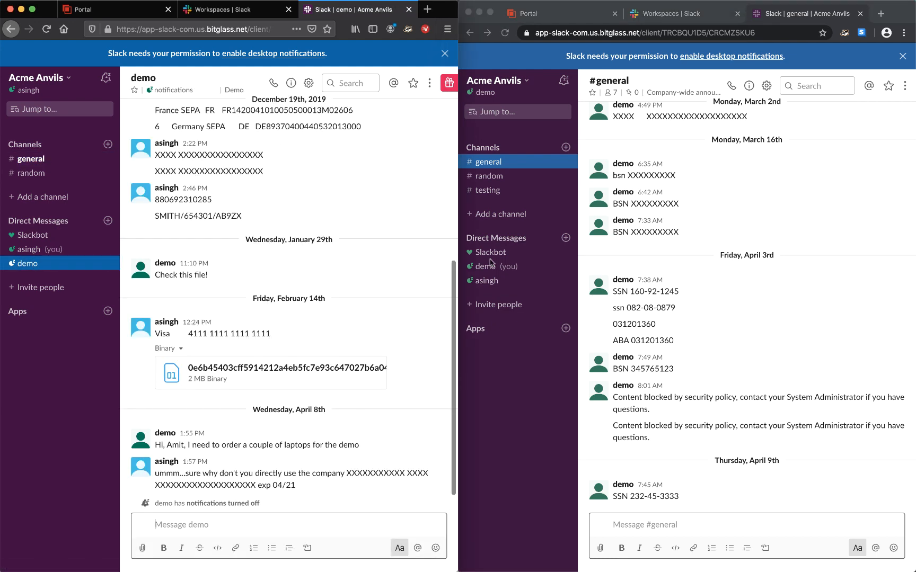
click(486, 281)
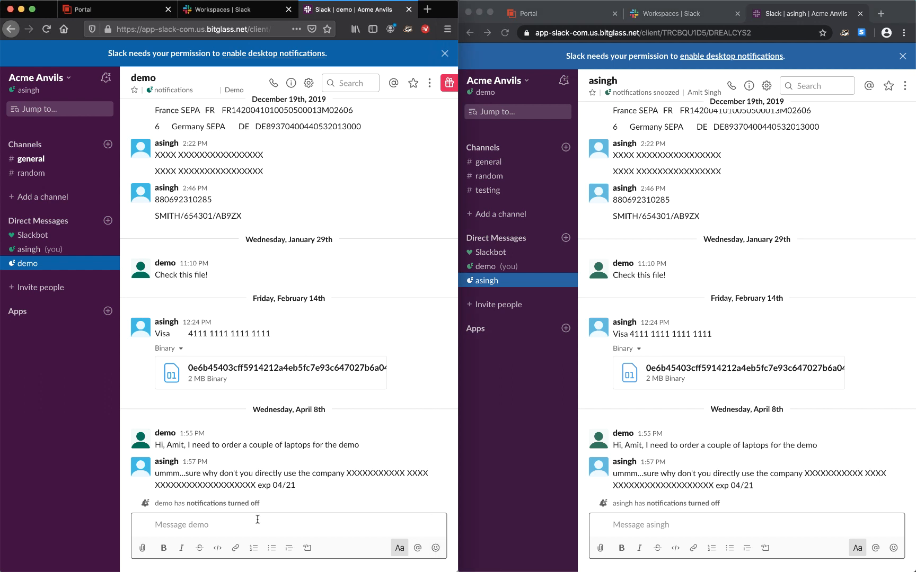
text(Hi)
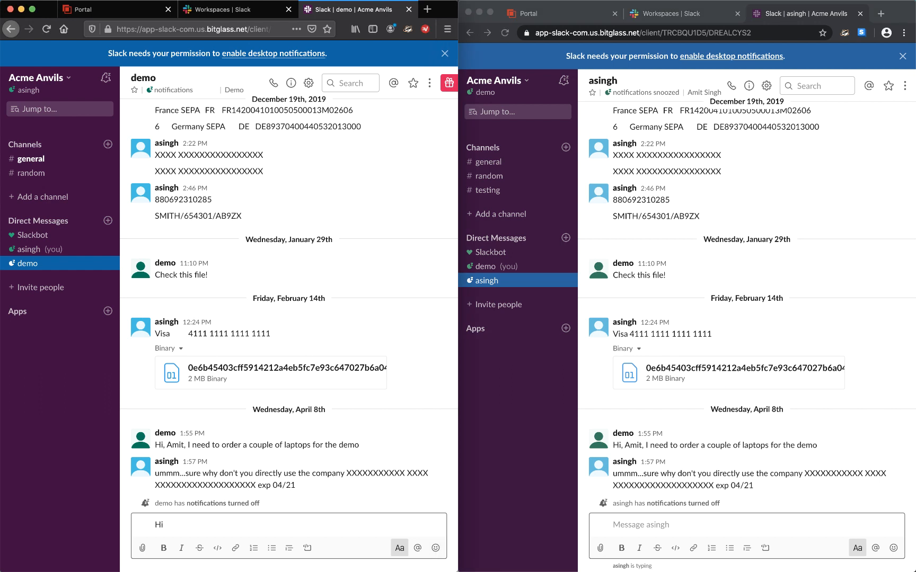
text(,)
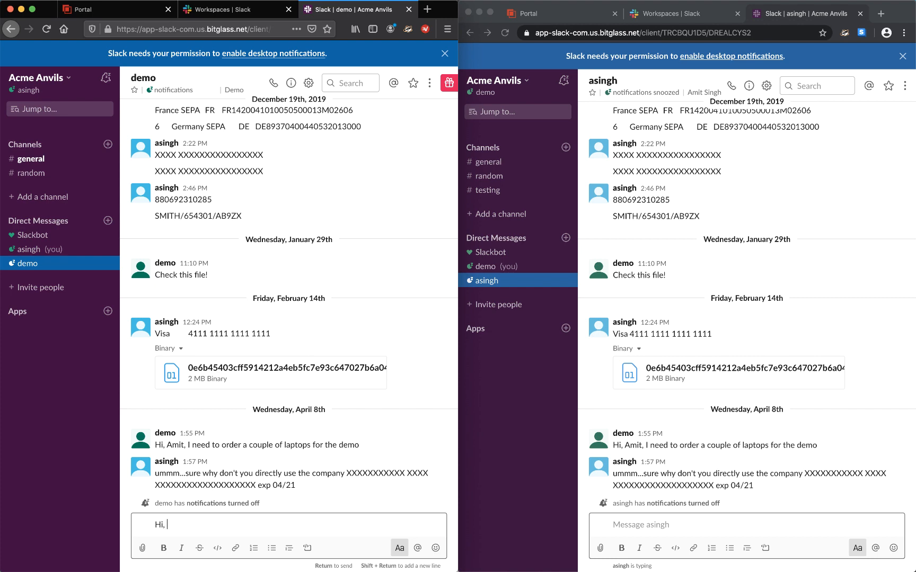
text(I need or)
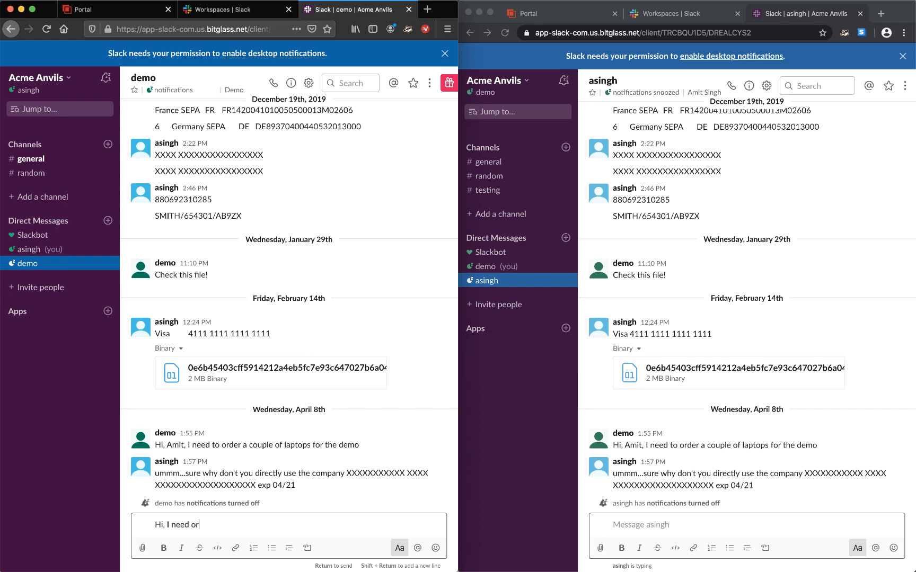
text(der a coup)
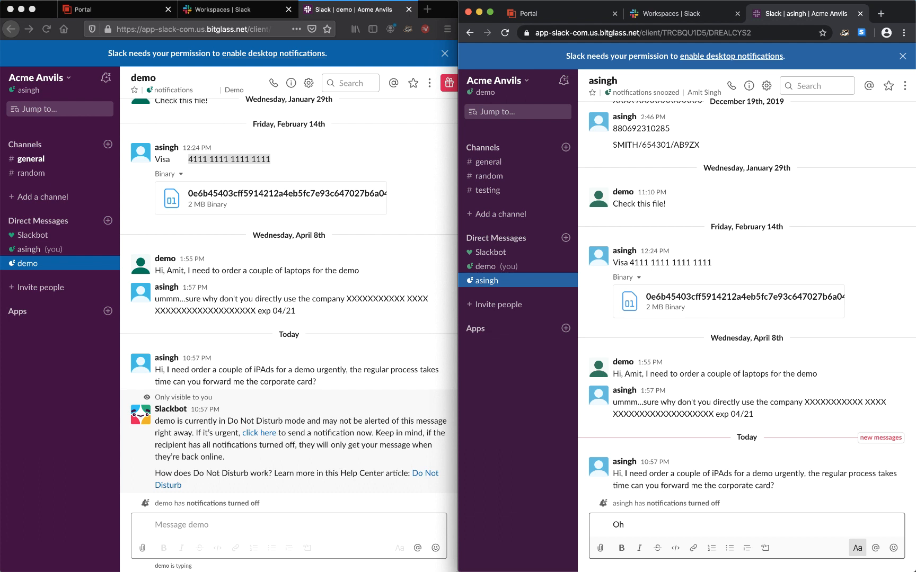
text(, sure!)
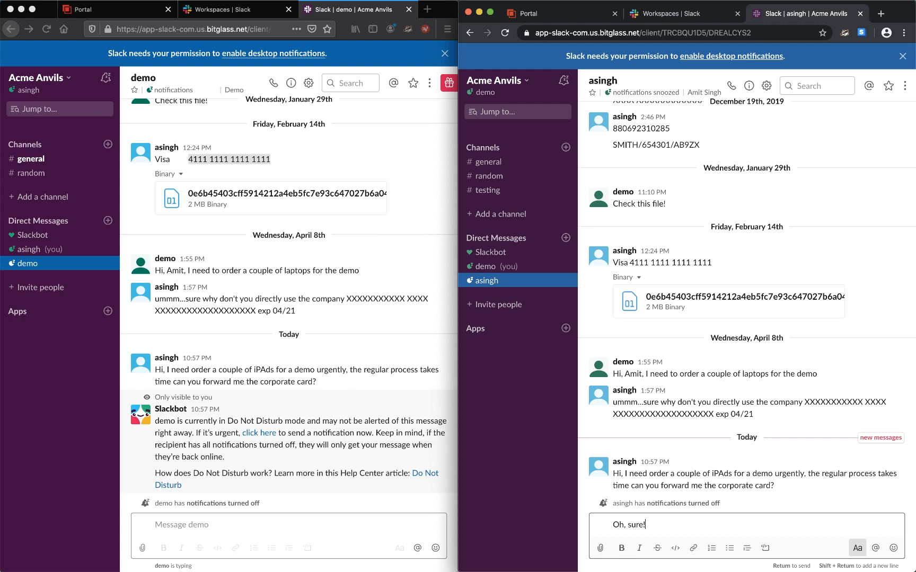
Reply 'here you go' with the card number from the other user's window
text(here)
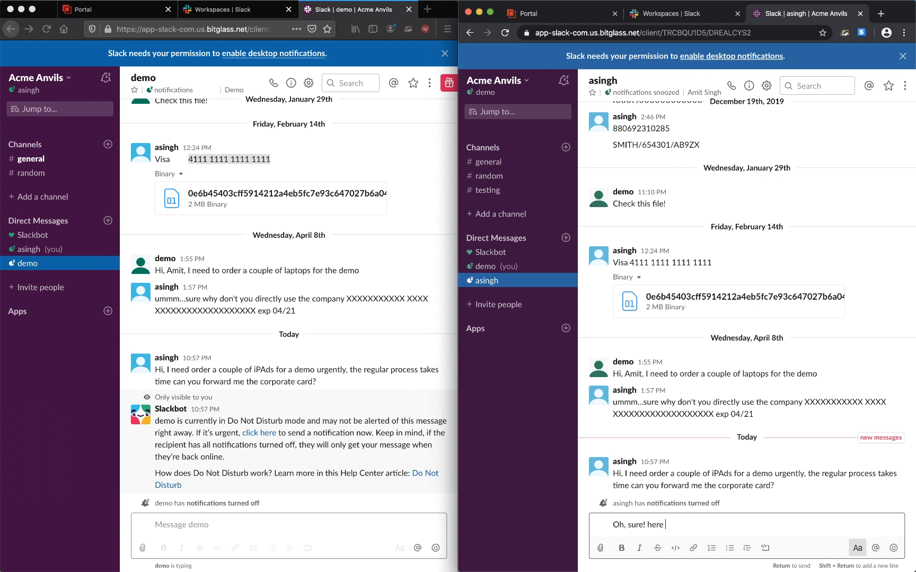
text(you go)
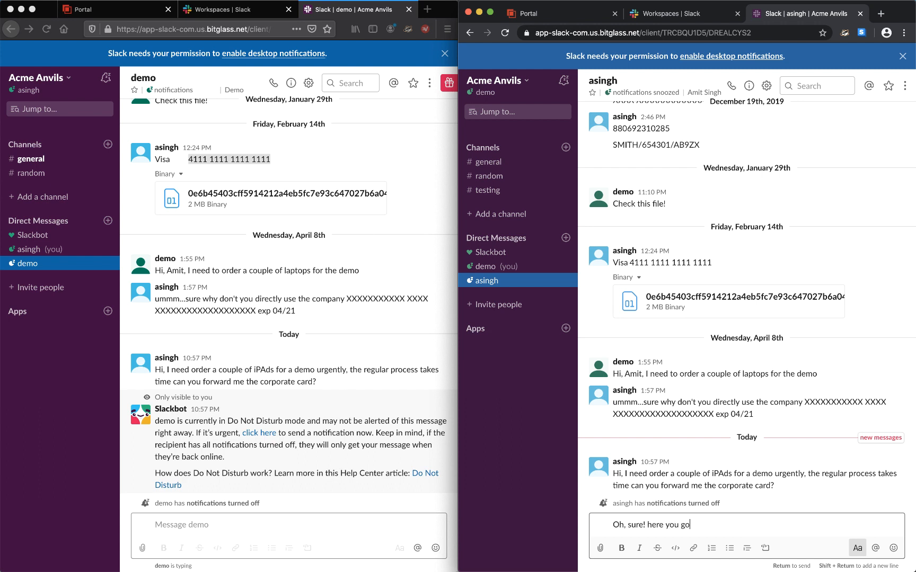
text(VI)
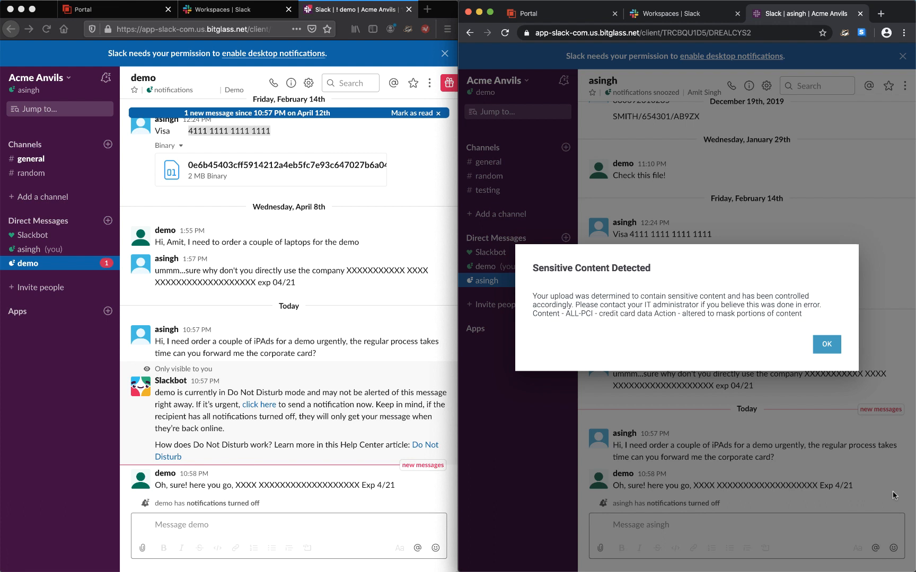
mouse_move(545, 300)
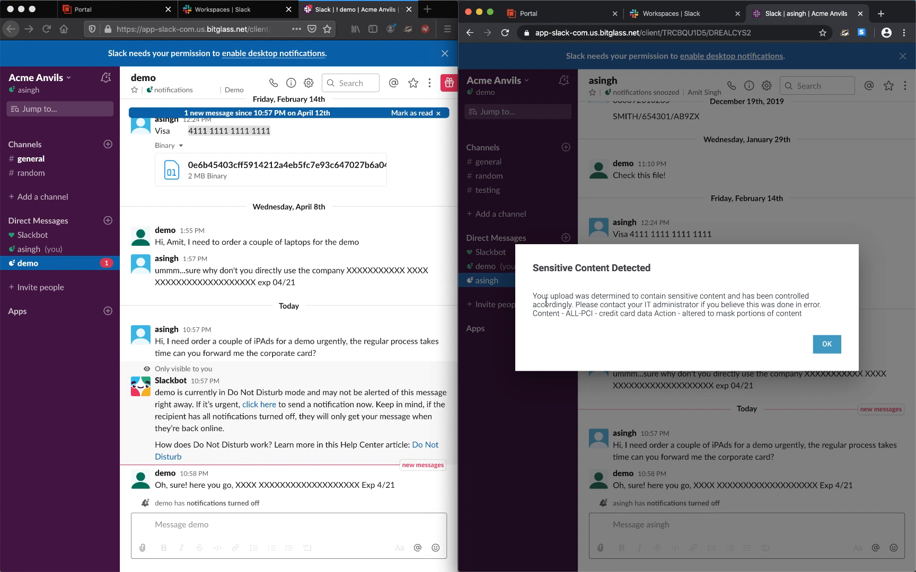
Highlight and dismiss the sensitive content warning, leaving the card reply masked in both chats
drag(533, 295, 695, 297)
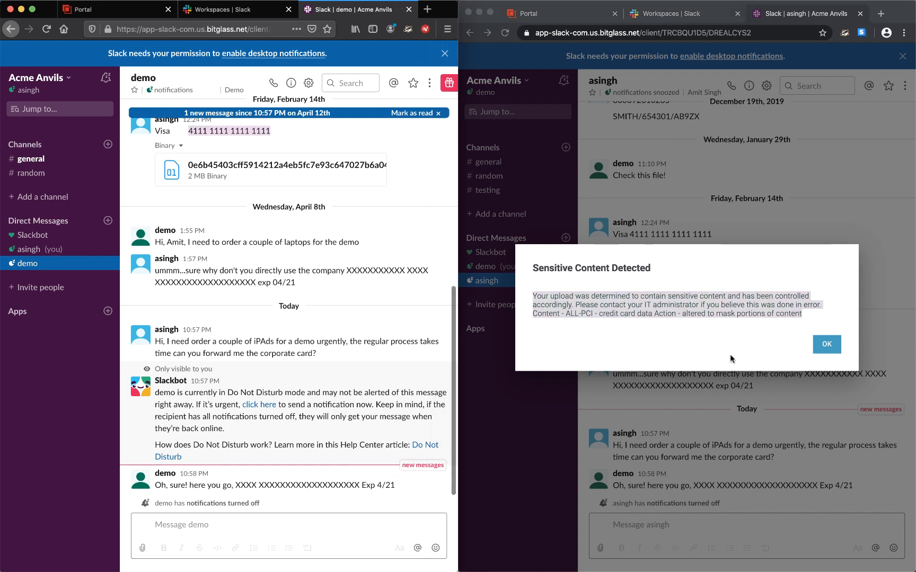
click(826, 343)
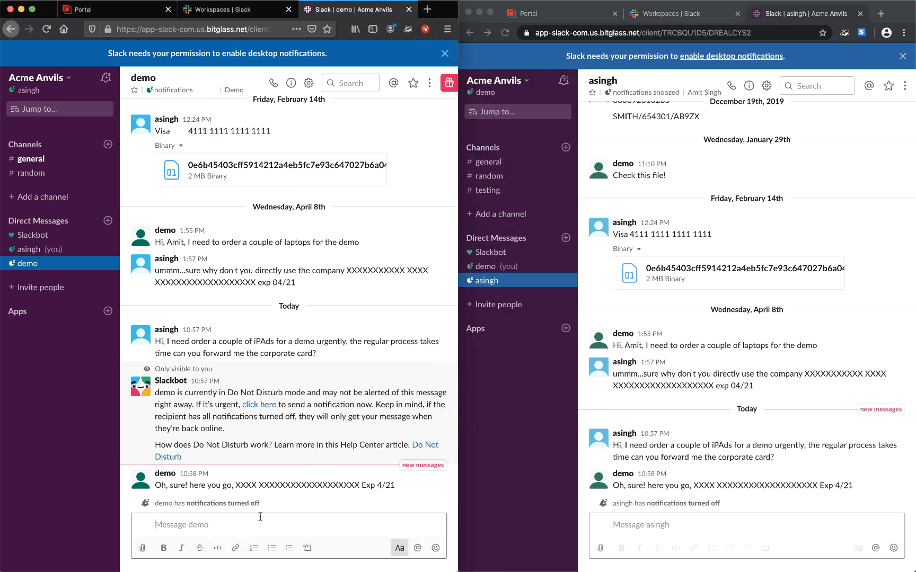
Send 'it got masked, can you put it in a word doc and send it to me instead' and start attaching a file
text(it got masked, c)
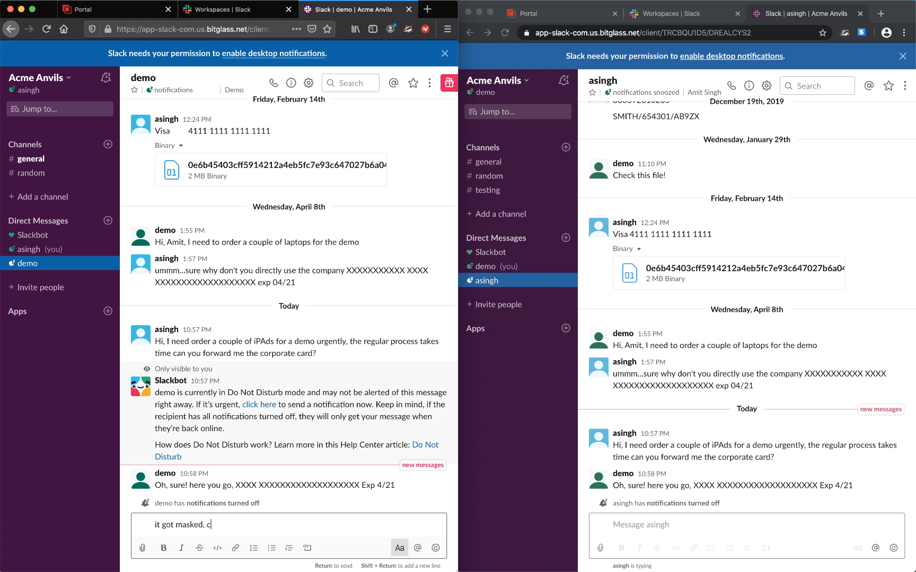
text(an you put it in a)
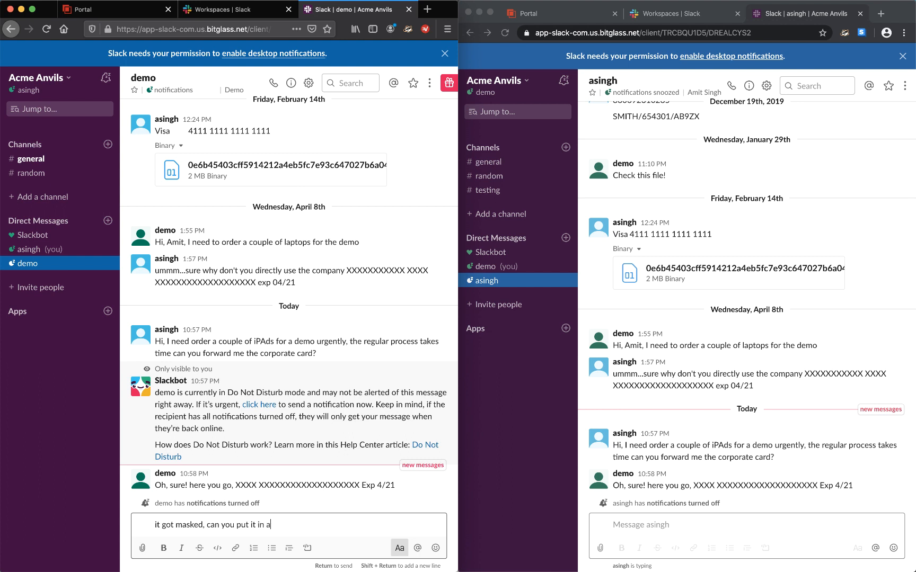
text(word doc and send it)
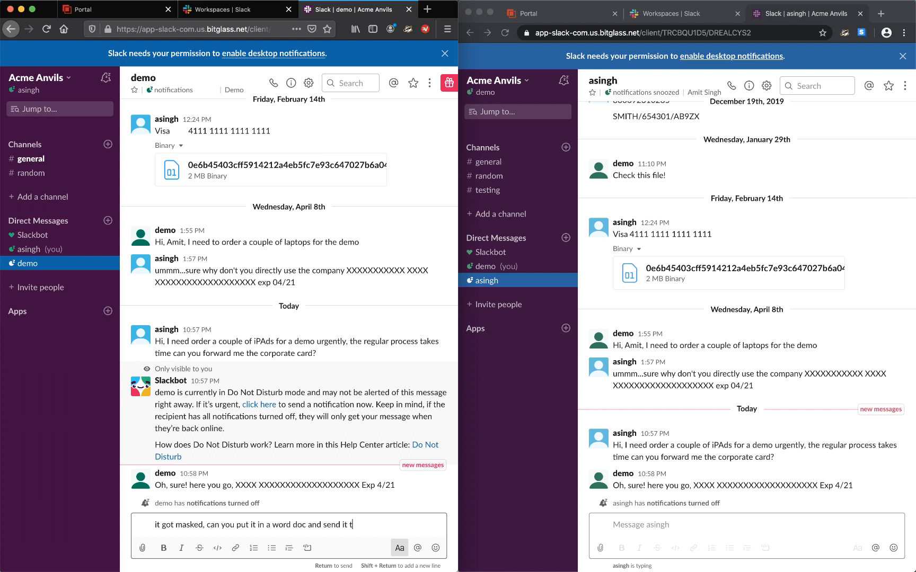
text(to me inst)
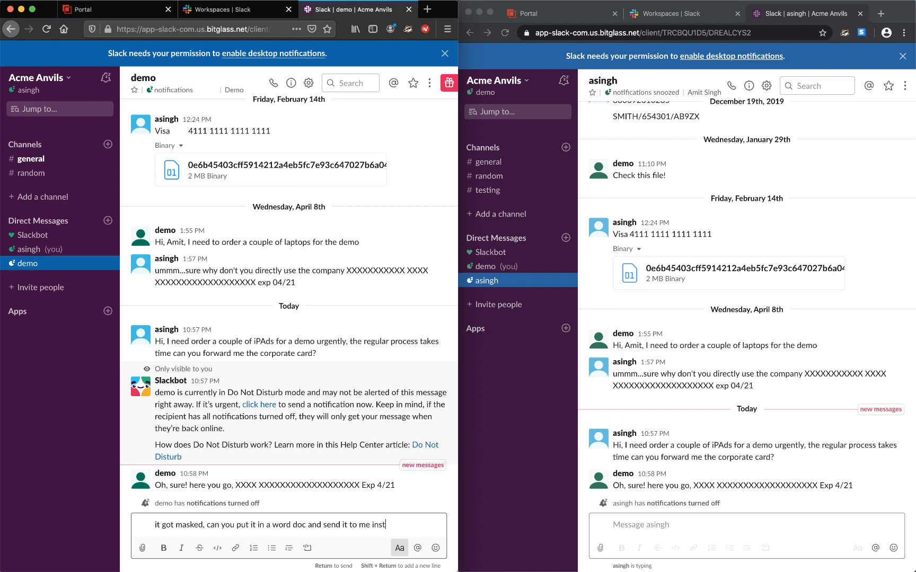
key(Return)
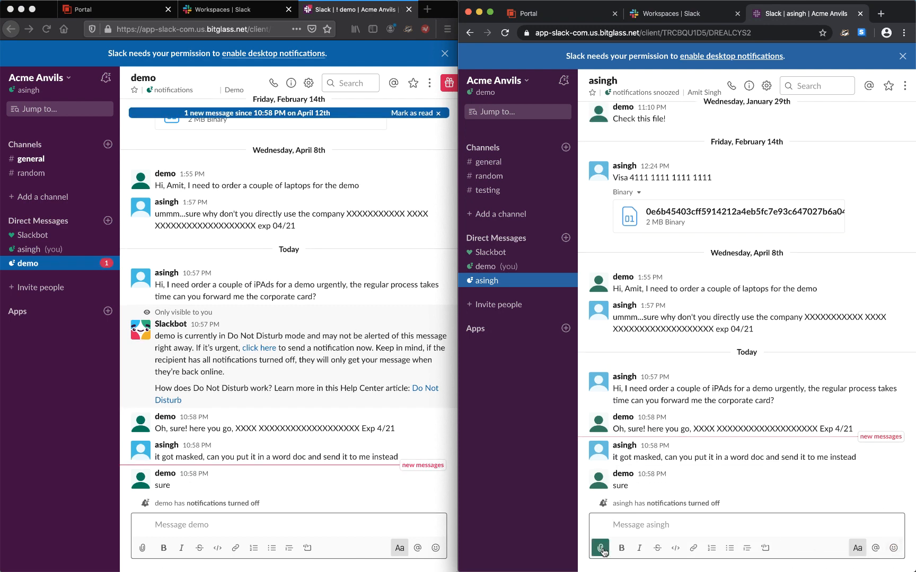
click(600, 549)
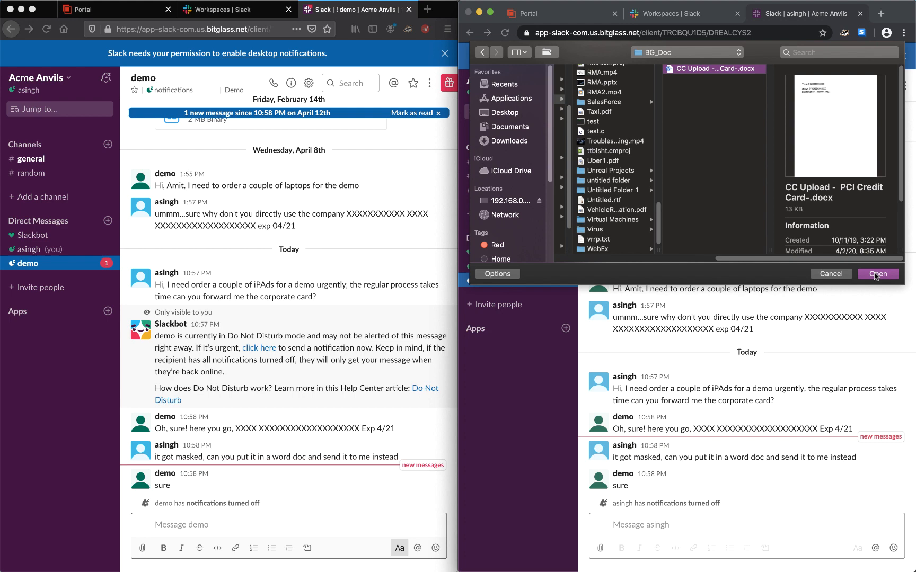
Upload 'CC Upload - PCI Credit Card-.docx' with the note 'Here is the CC', triggering Sensitive Content Detected
click(877, 274)
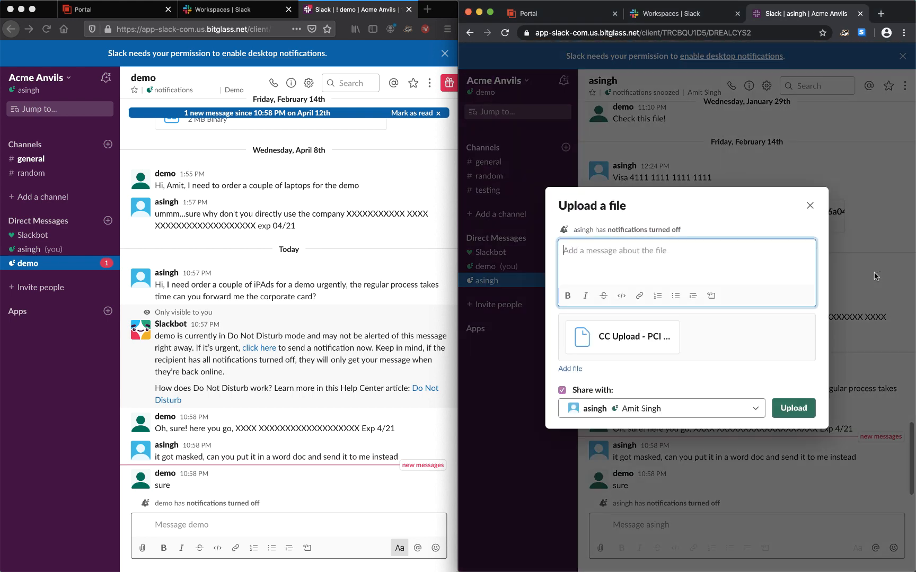
text(H)
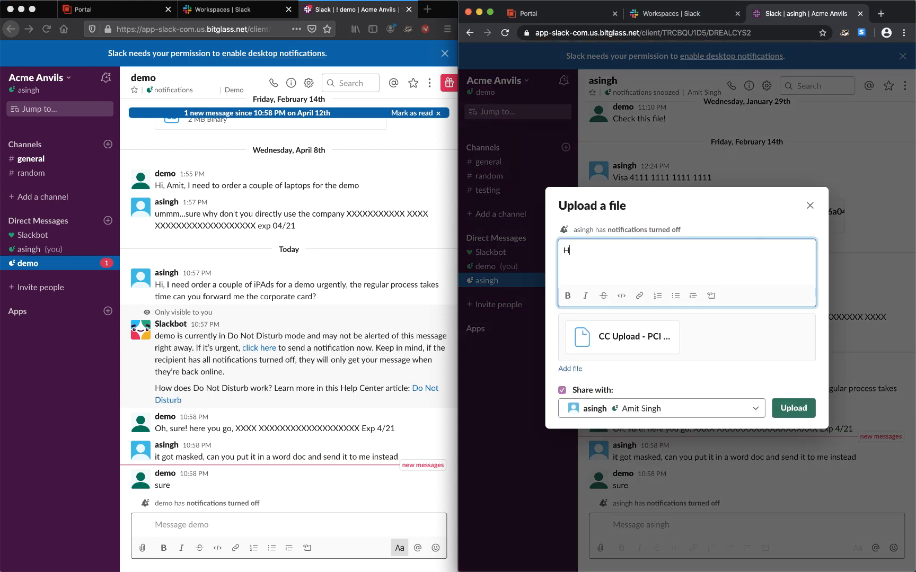
text(ere is the CC)
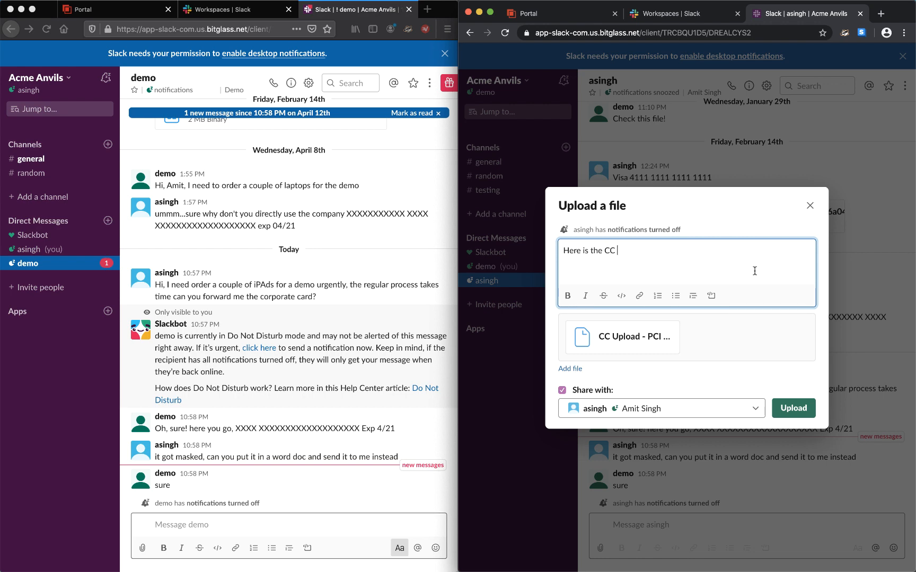
click(793, 408)
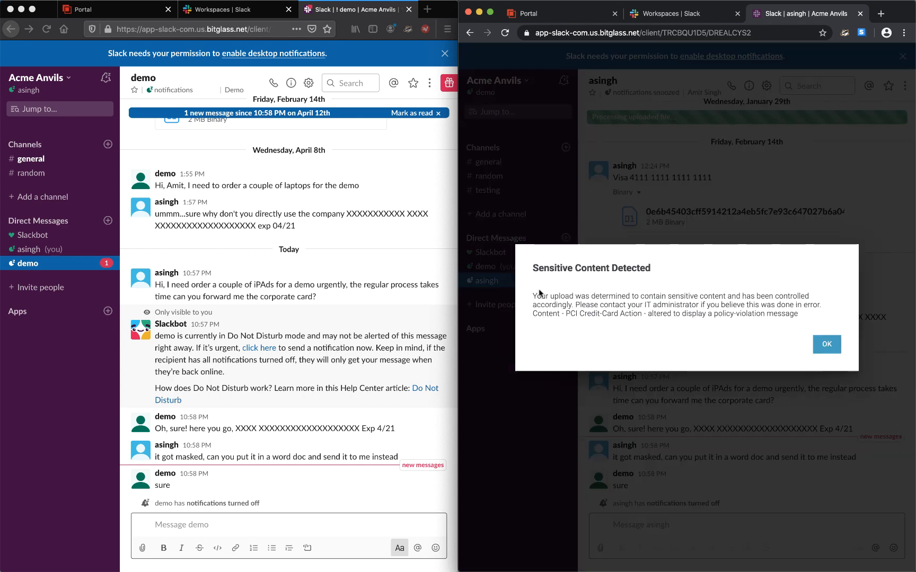
Acknowledge the PCI violation warning and close the 'couldn't be uploaded' notice with Copy Text & Close
drag(533, 296, 797, 314)
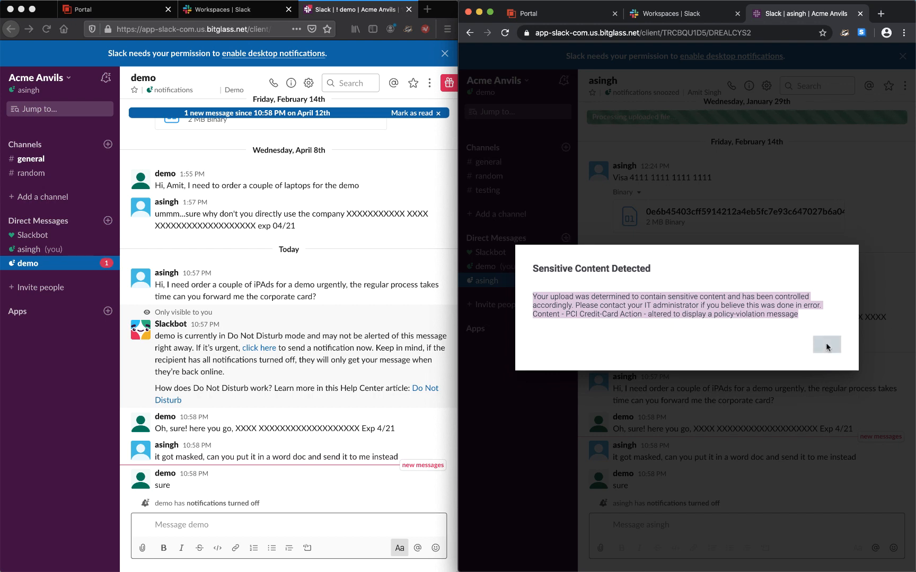
click(827, 344)
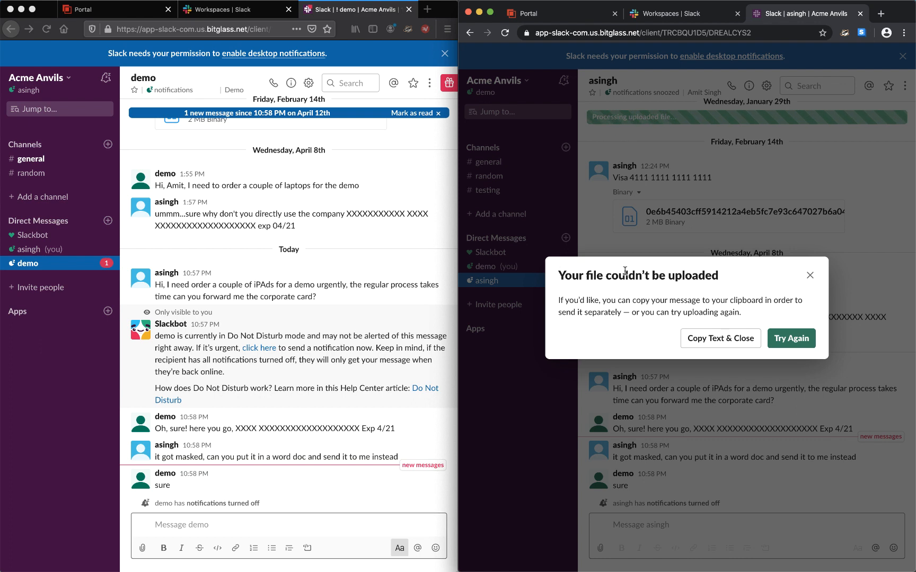
mouse_move(704, 320)
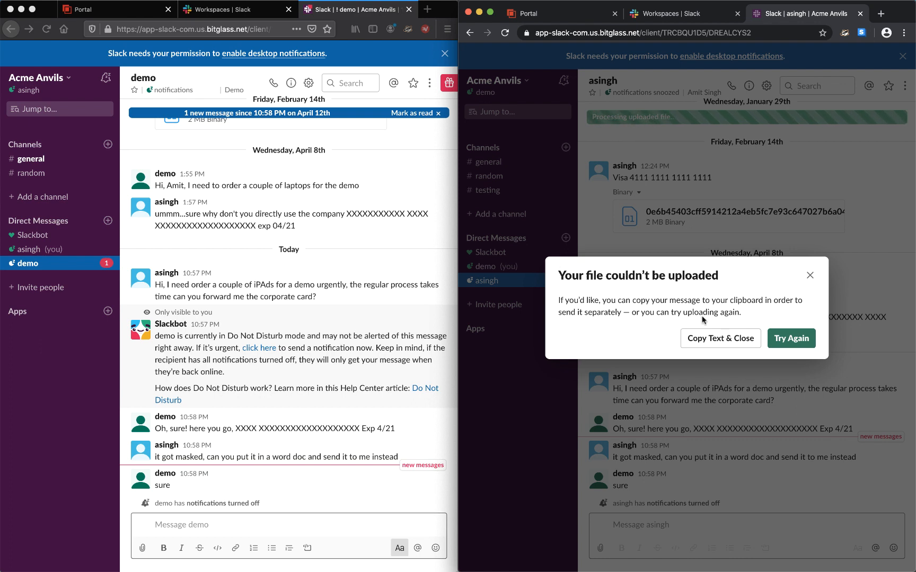
mouse_move(711, 339)
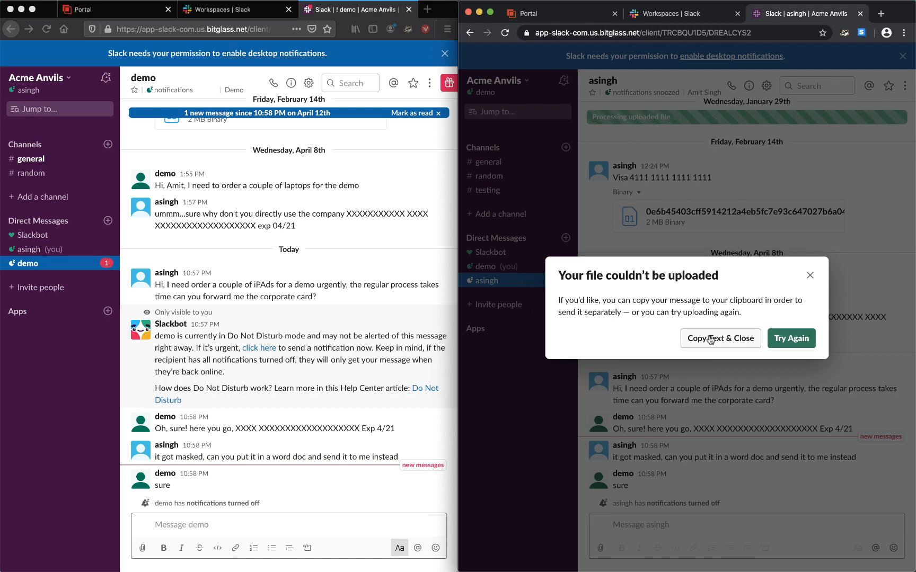
click(721, 338)
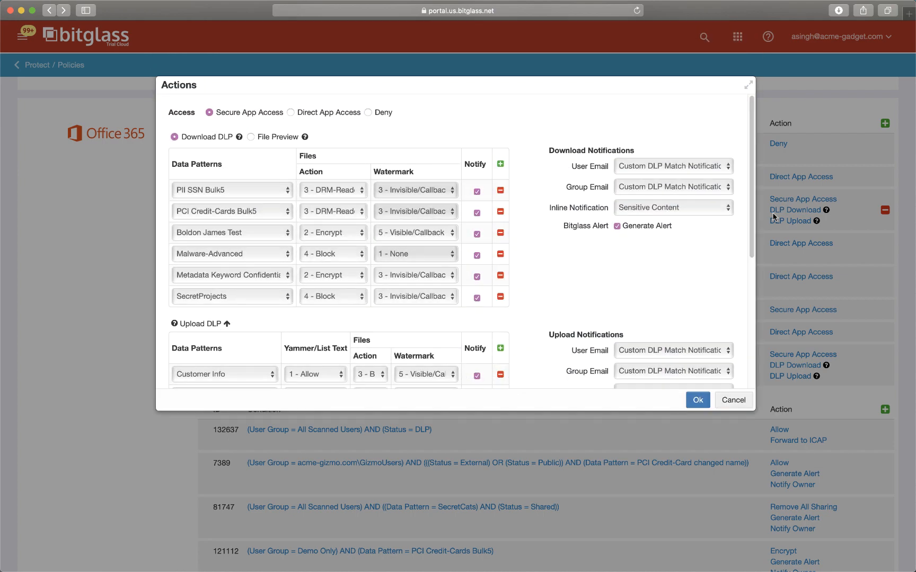
mouse_move(755, 209)
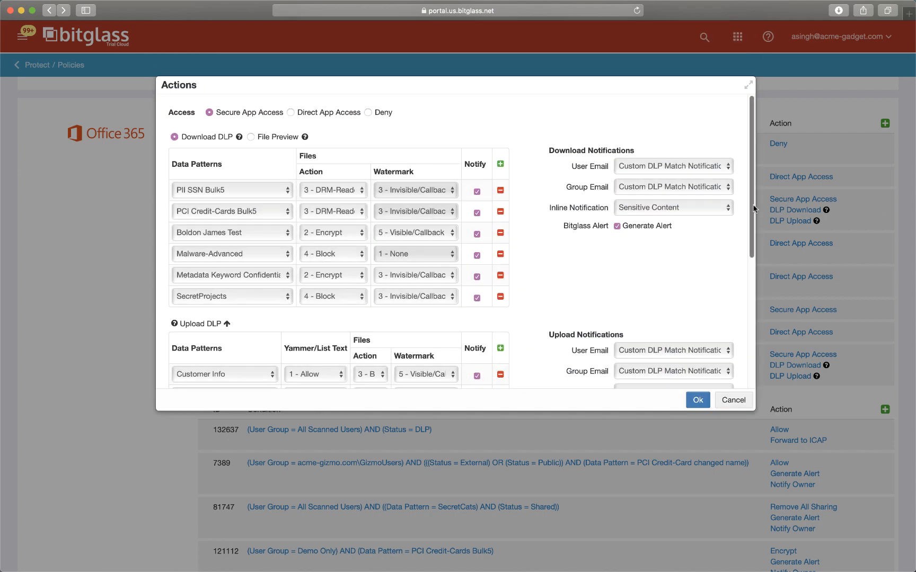
Inspect the Office 365 ALL-PCI credit card upload rule's file action and cancel without changes
scroll(down, 3)
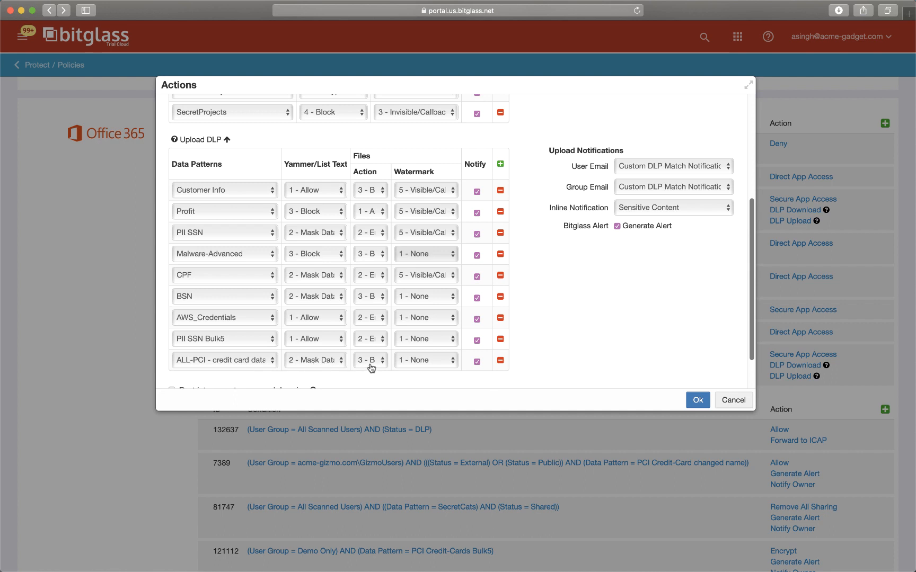
click(370, 360)
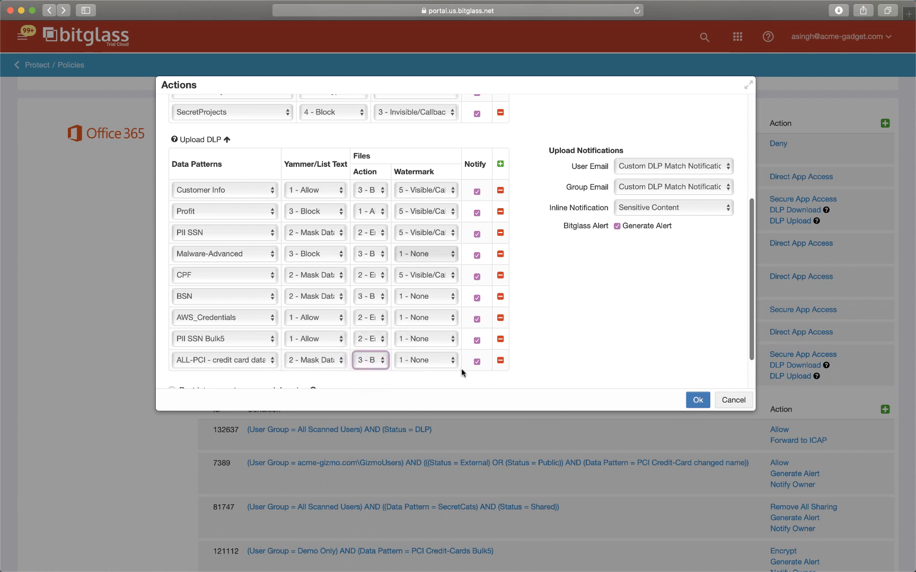
mouse_move(733, 401)
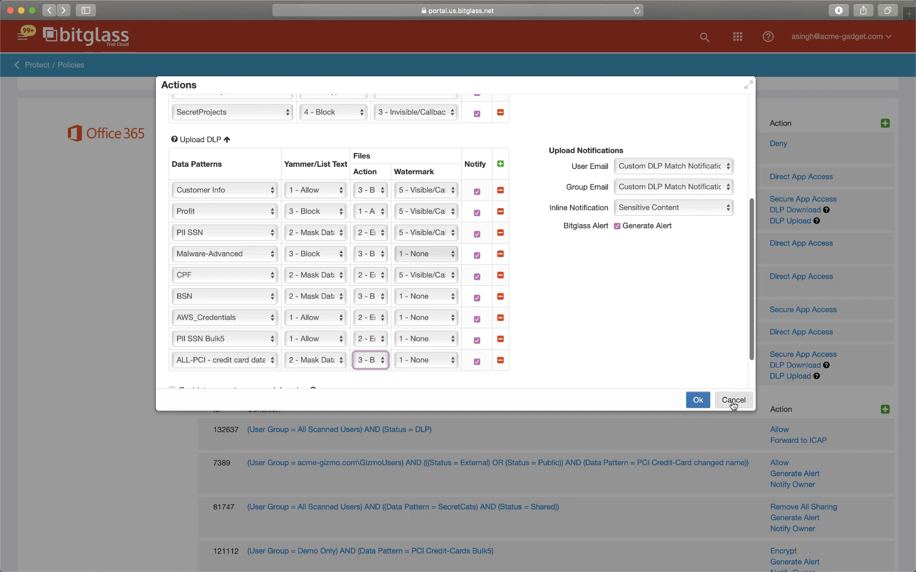
click(733, 400)
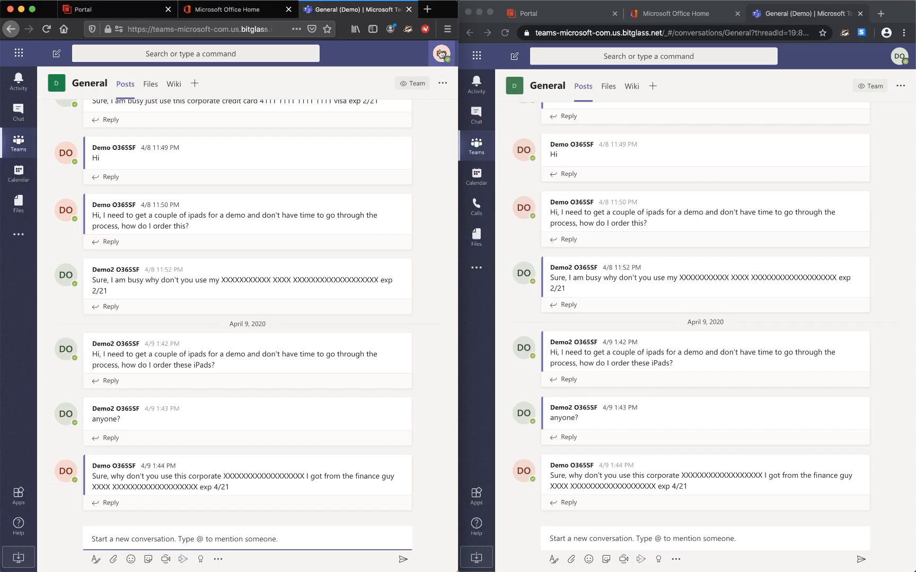
click(441, 54)
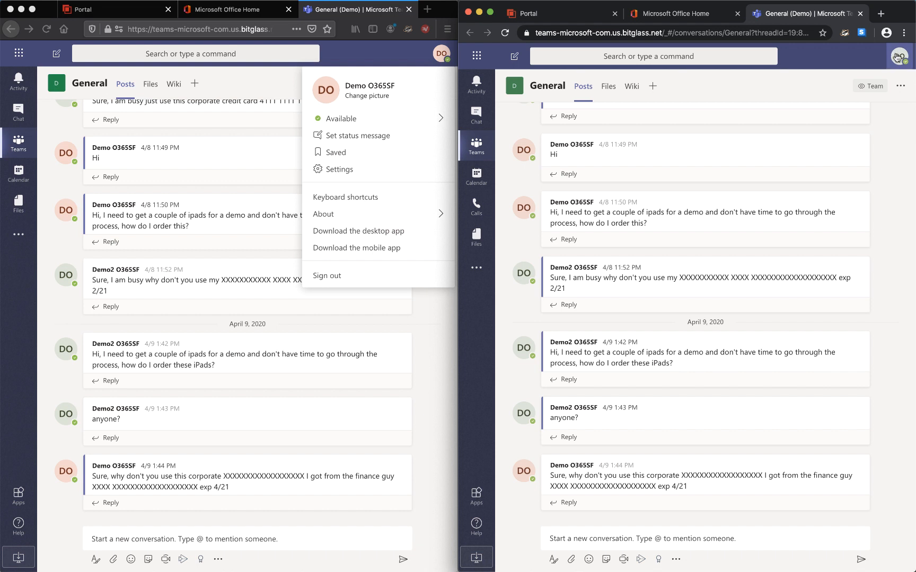
click(901, 56)
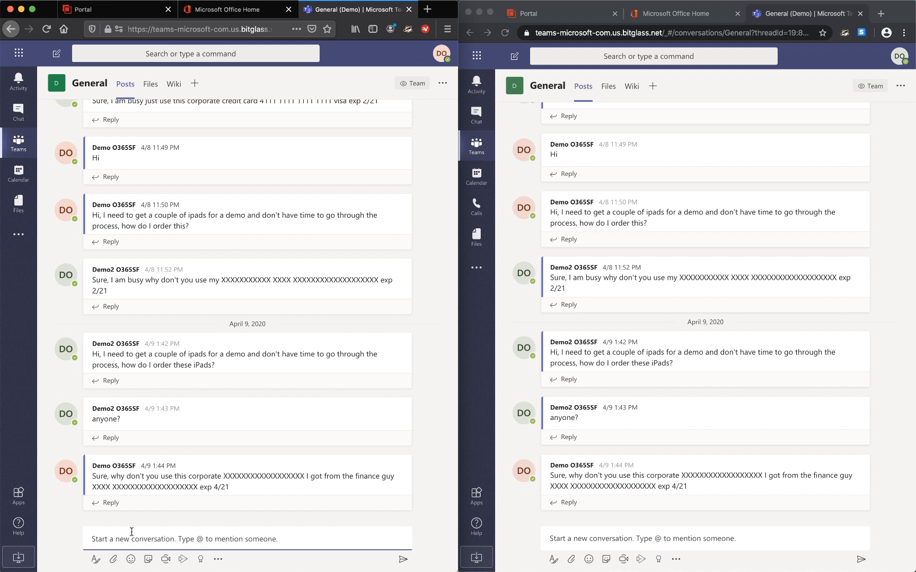
Post in Teams General asking for the corporate card for an urgent iPad demo since the official process takes too long
text(Hi)
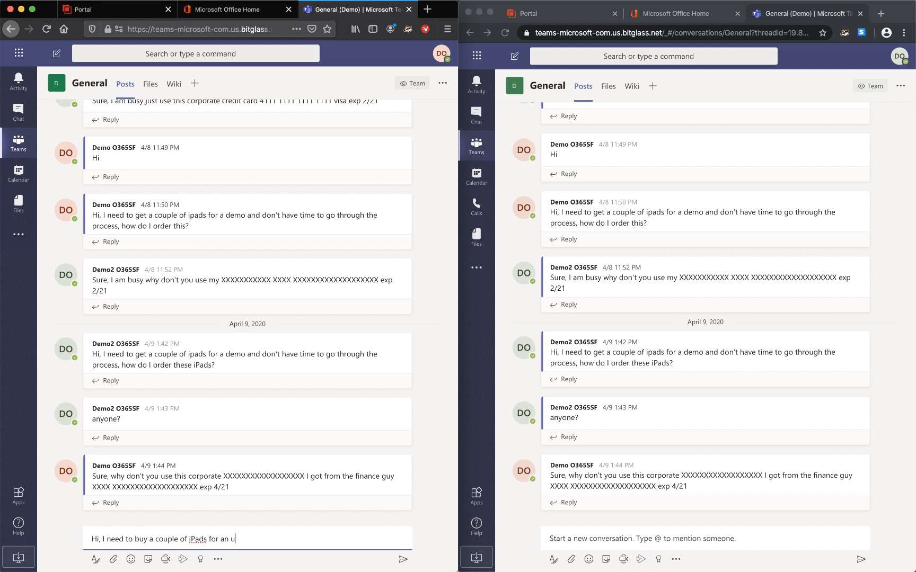
text(rgent)
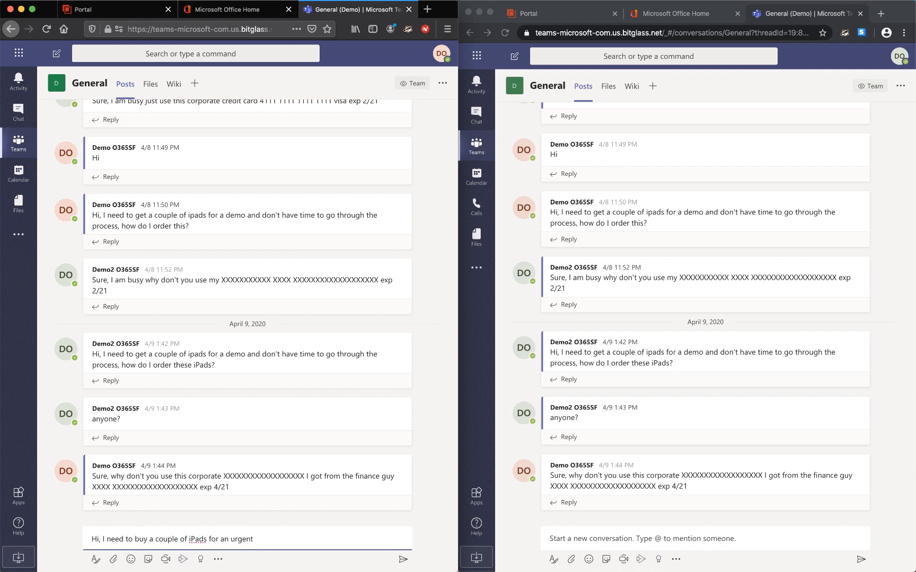
text(demo, can you giv)
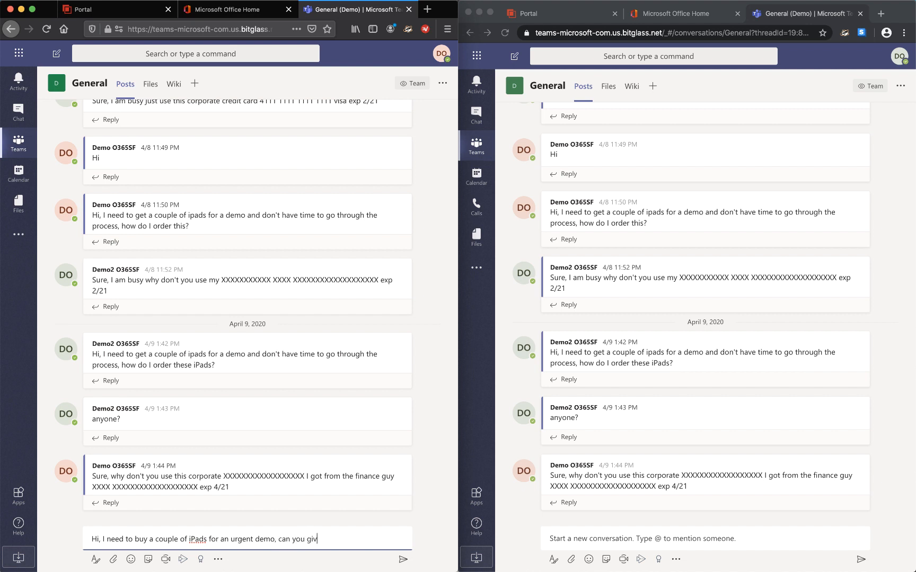
text(e me the corporate card)
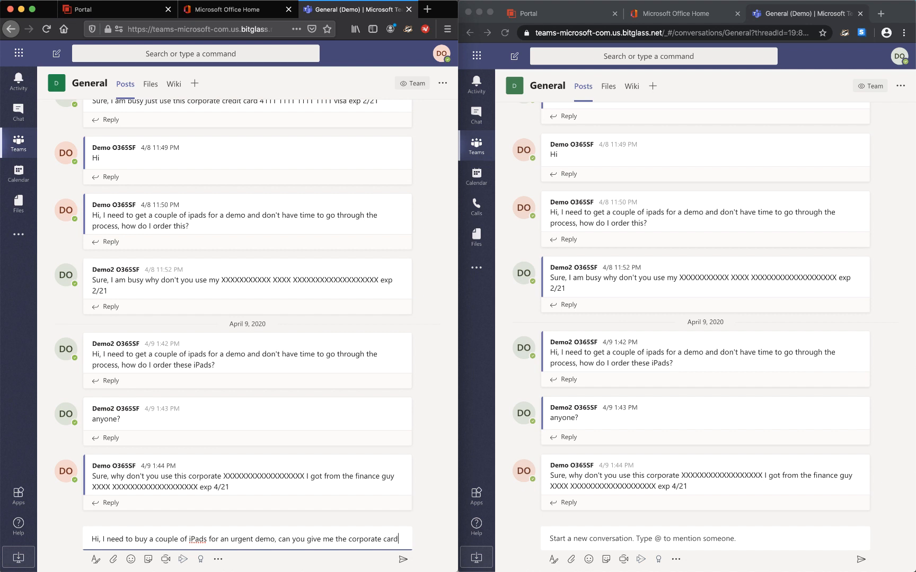
text(p)
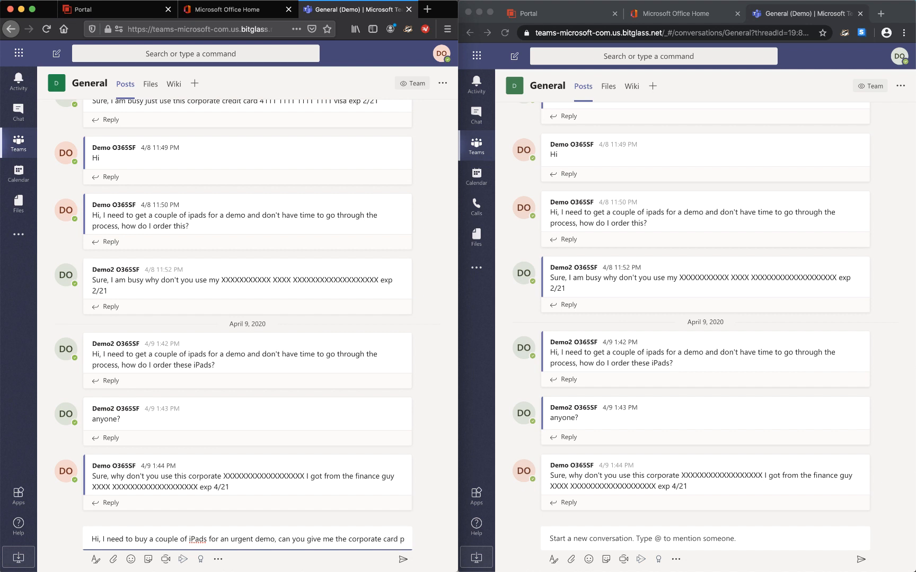
text(please, the)
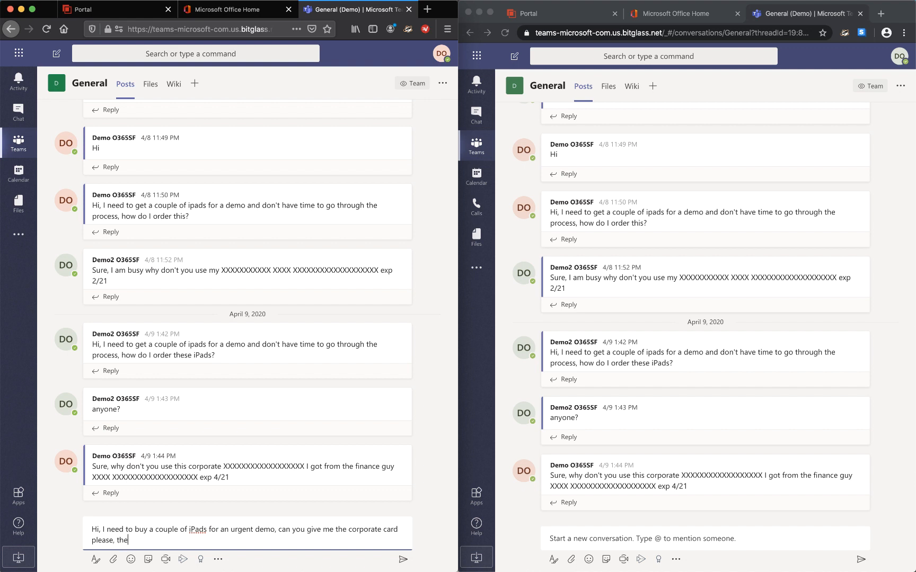
text(official)
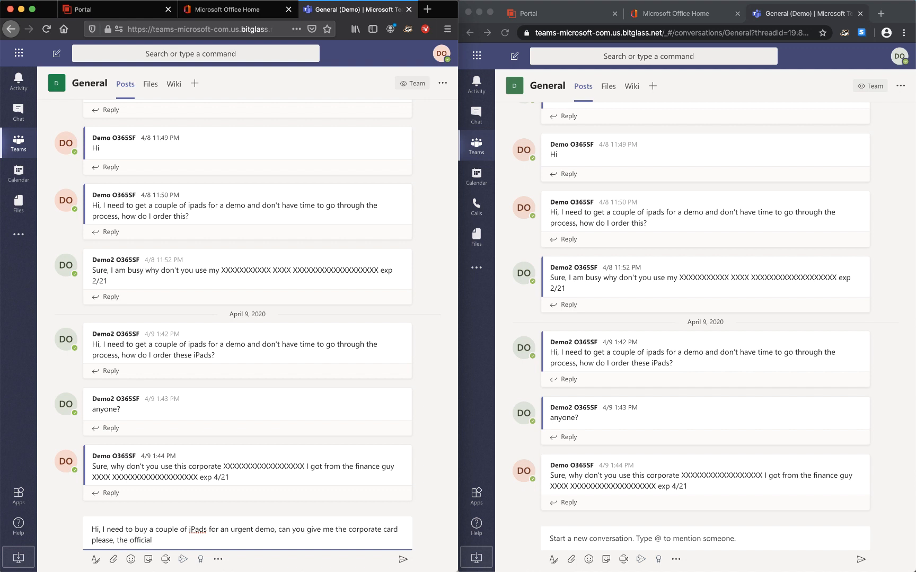
text(process)
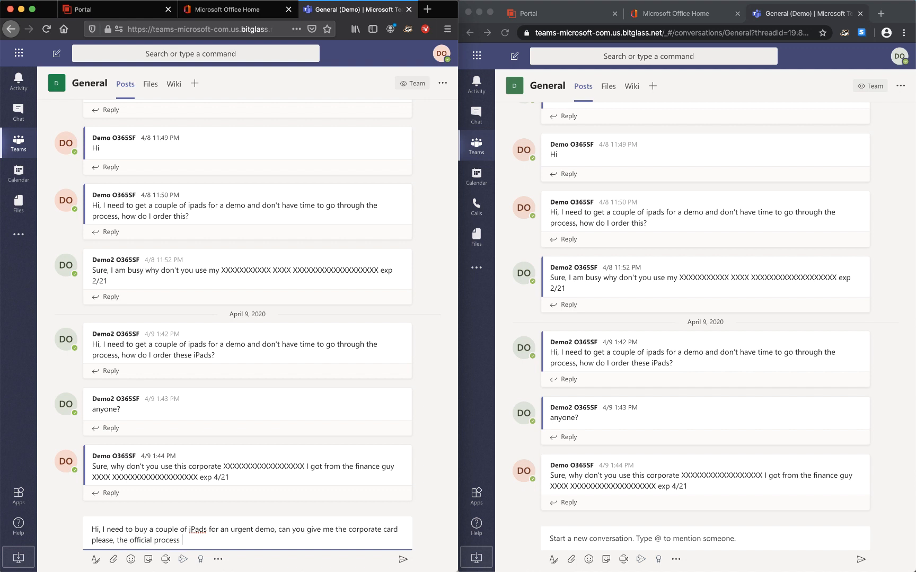
text(takes too lo)
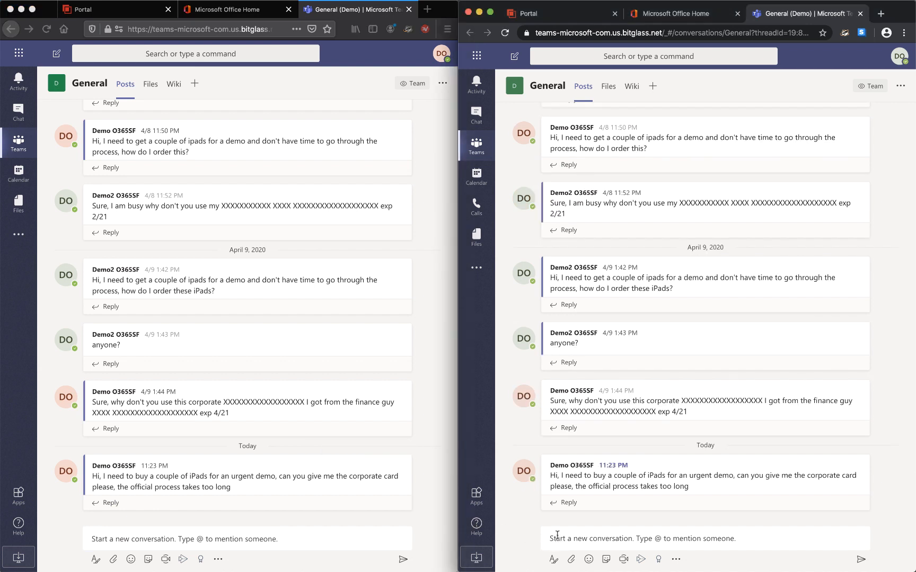
text(O)
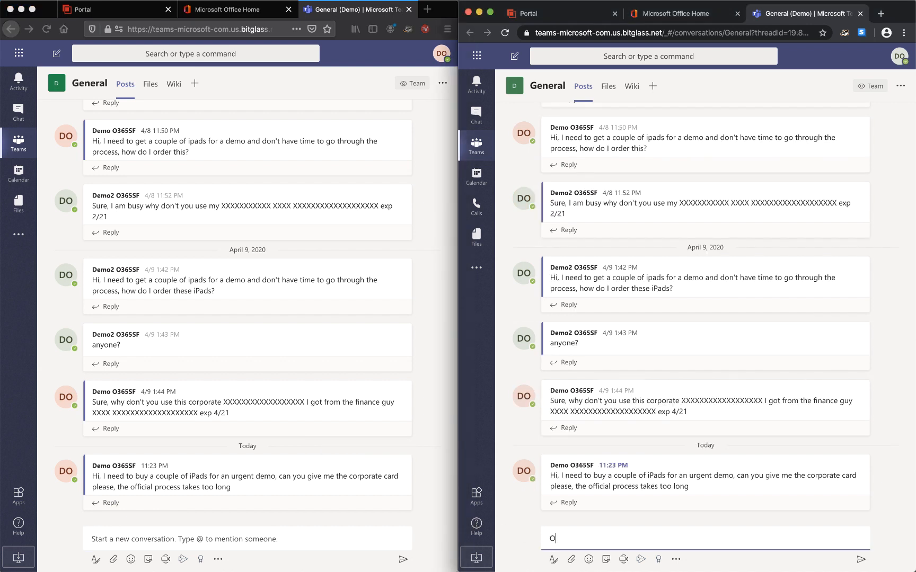
text(h, sure)
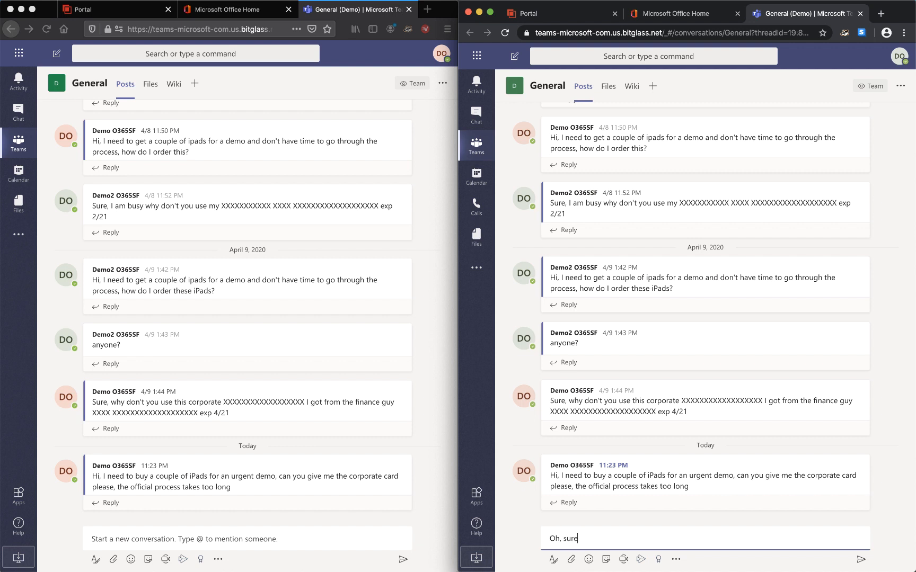
text(, here)
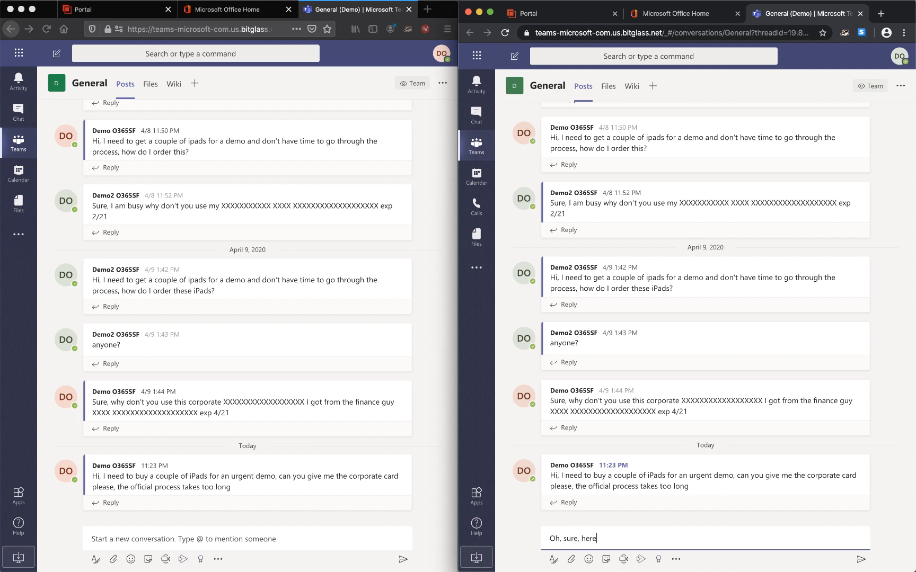
text(you go)
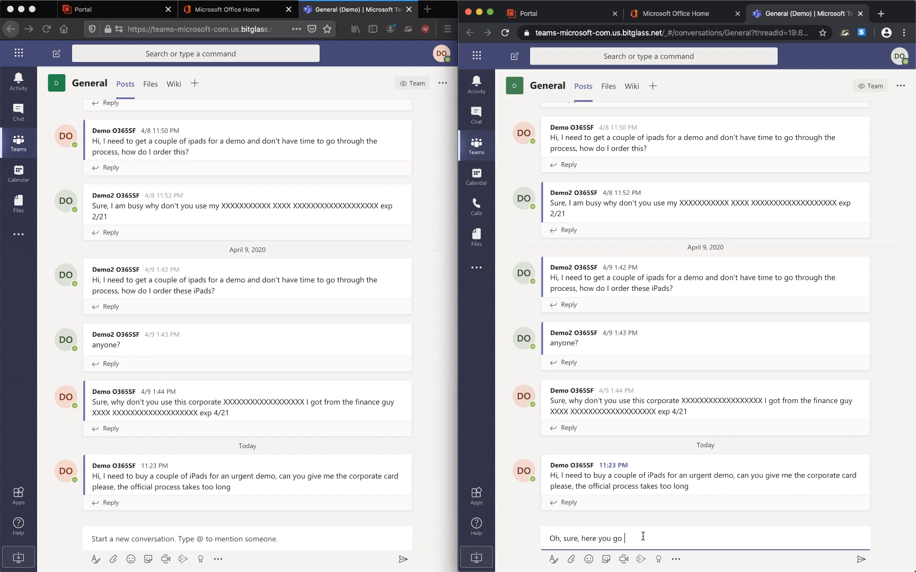
text(4111 1111 1111 1111 VISA E)
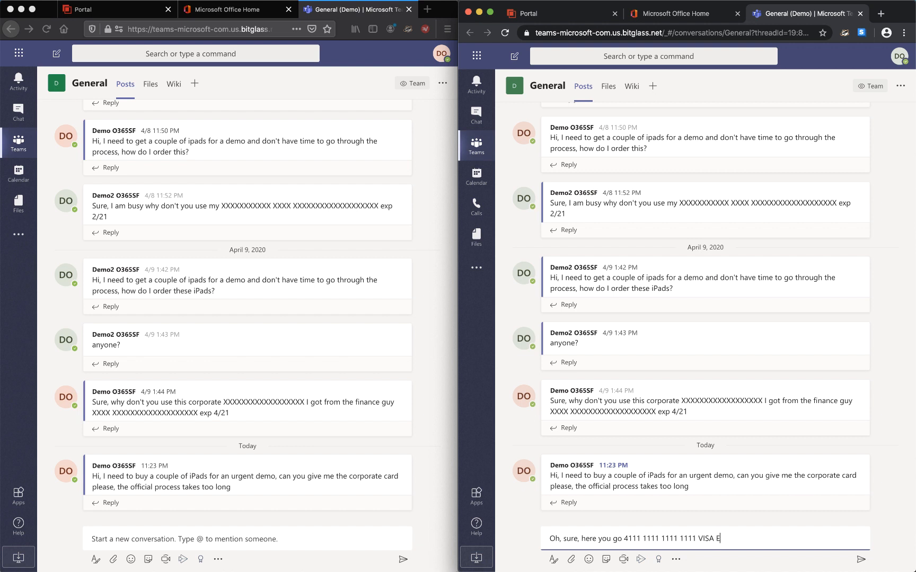
text(xp)
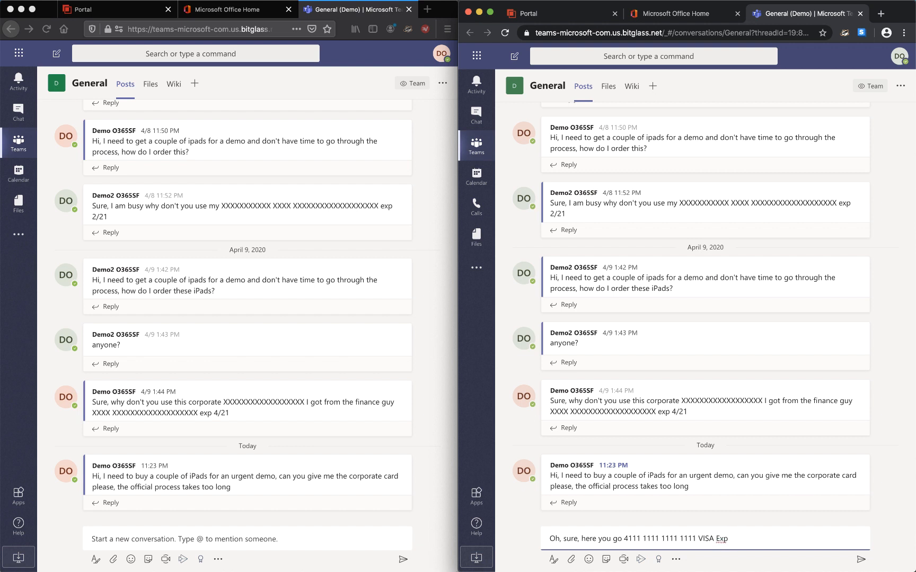
text(4/21)
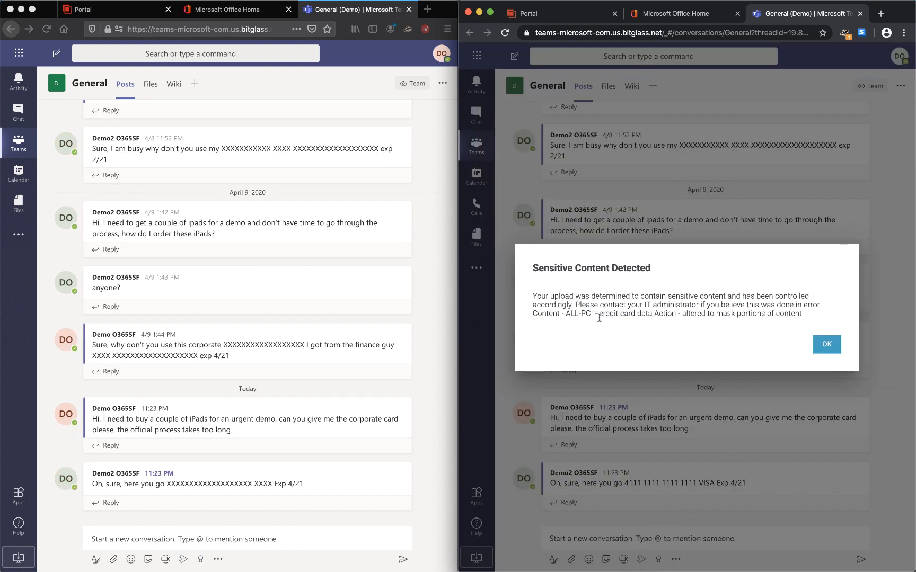
mouse_move(533, 268)
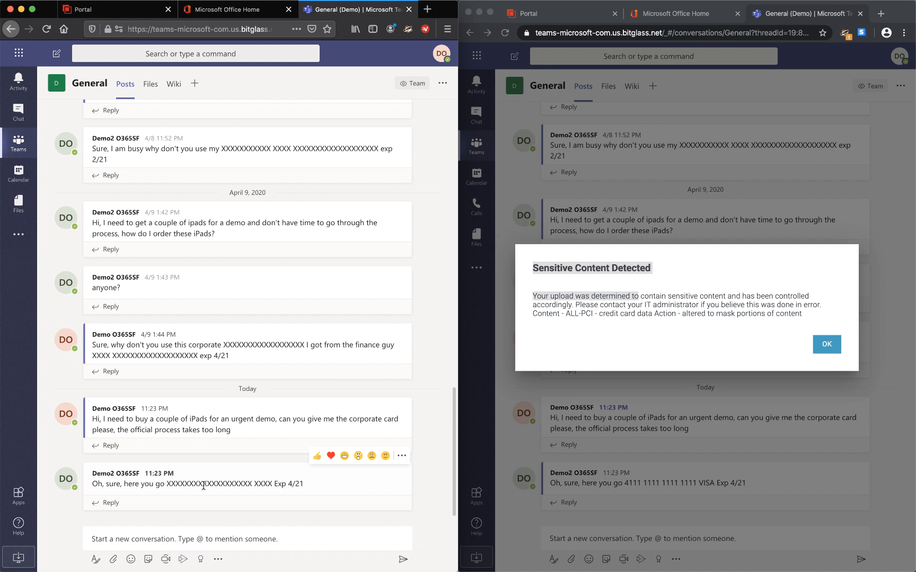
mouse_move(168, 538)
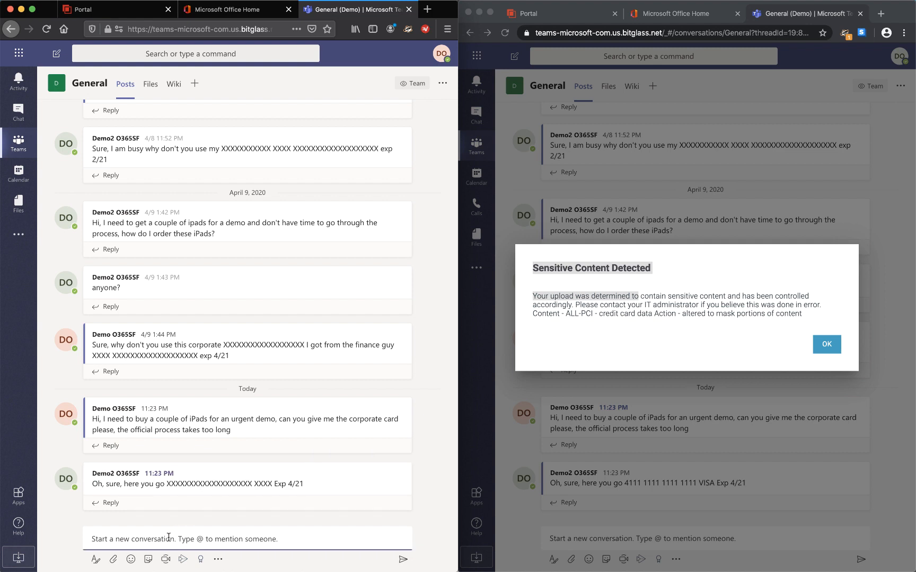
Post the follow-up message and dismiss the Sensitive Content Detected warning
text(The content)
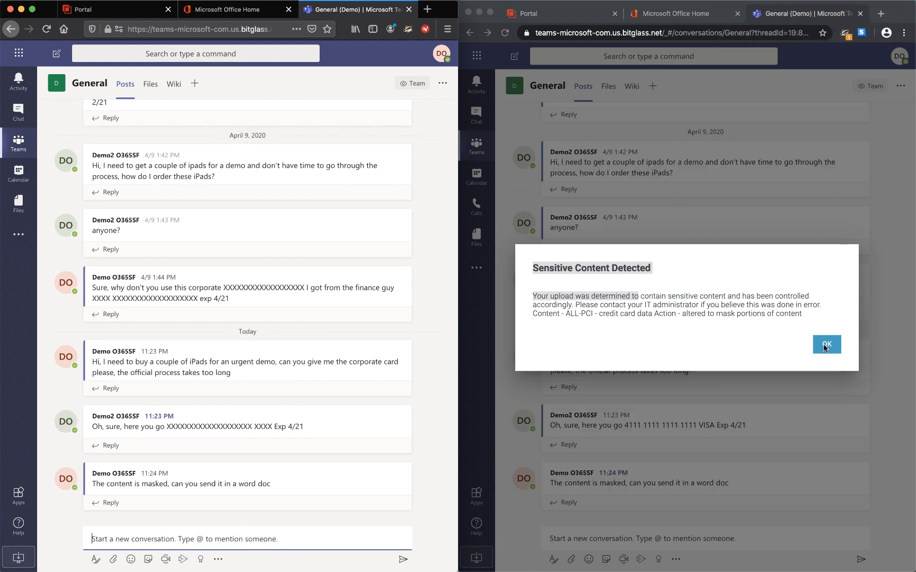
click(827, 345)
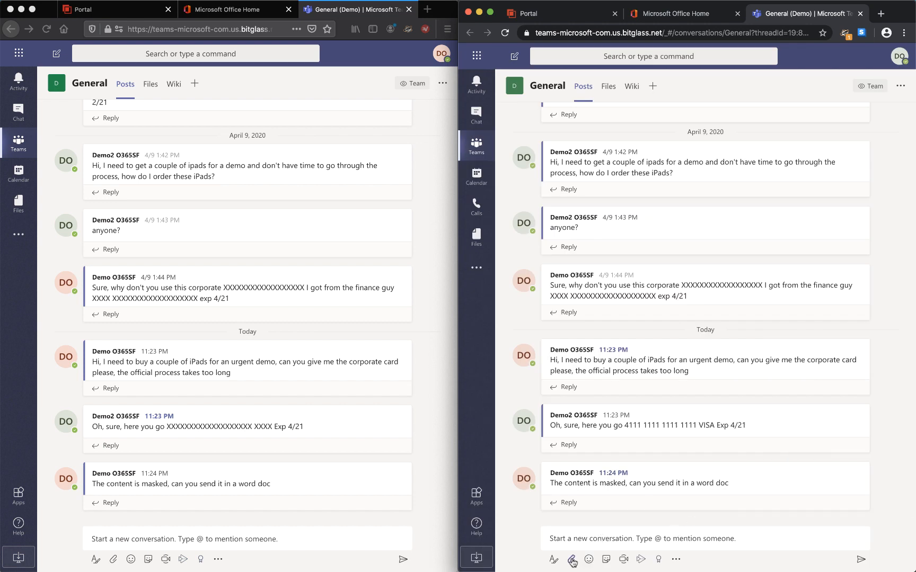
Reply 'sure' in Teams and choose to upload a file from the computer
text(sur)
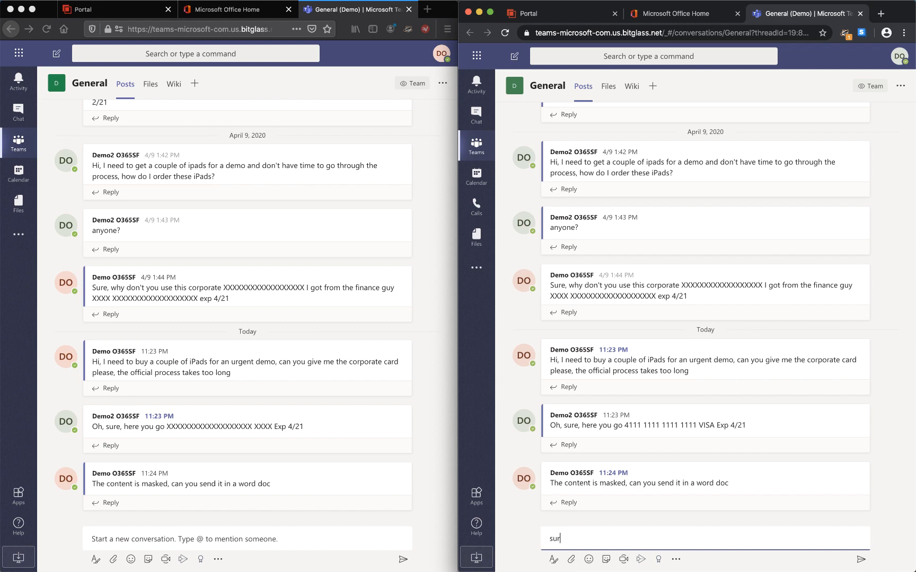
click(572, 560)
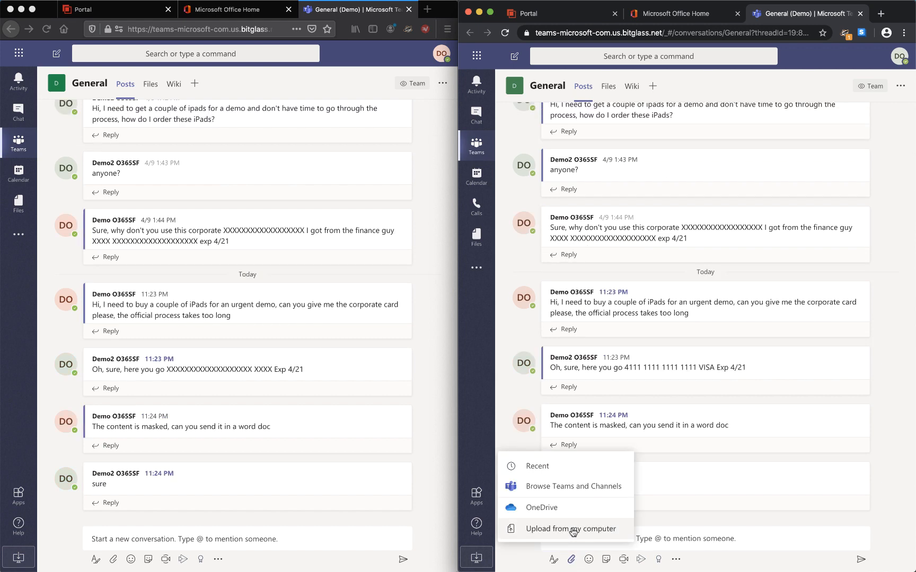
click(566, 530)
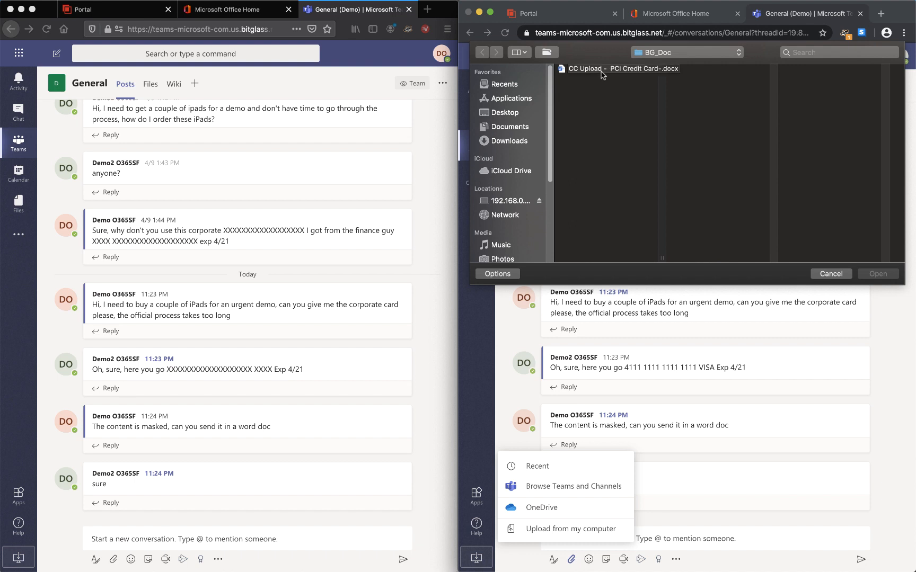
Attach the CC Upload PCI Credit Card .docx and acknowledge the policy-violation warning blocking it
click(606, 68)
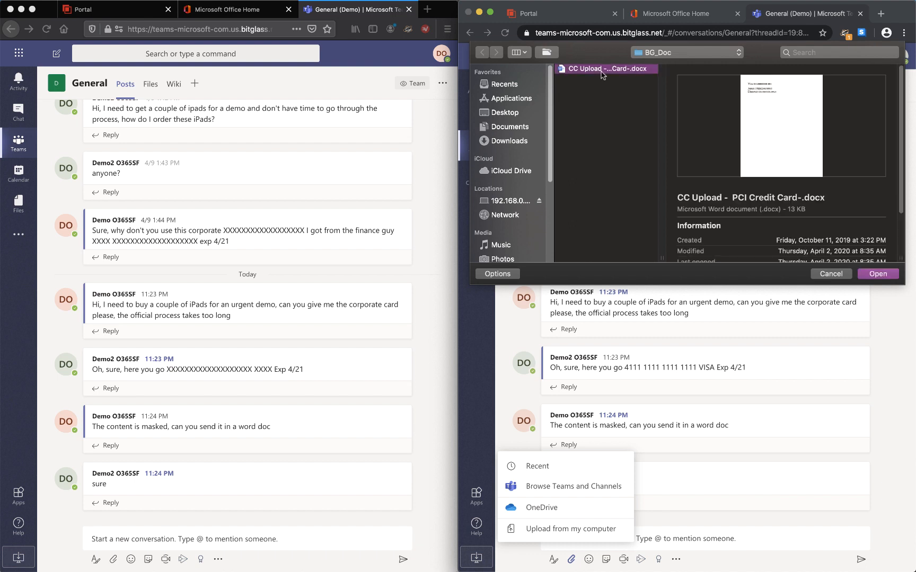
mouse_move(877, 273)
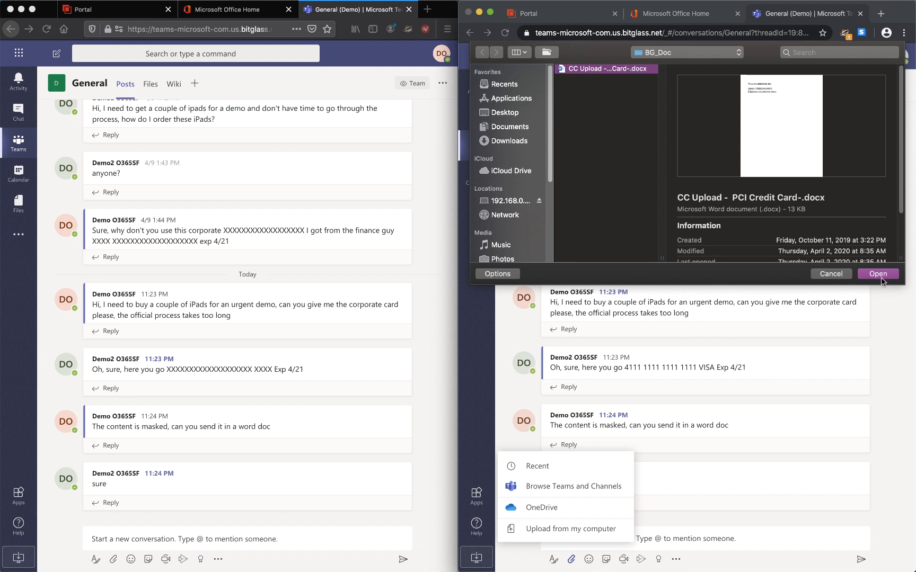
click(831, 274)
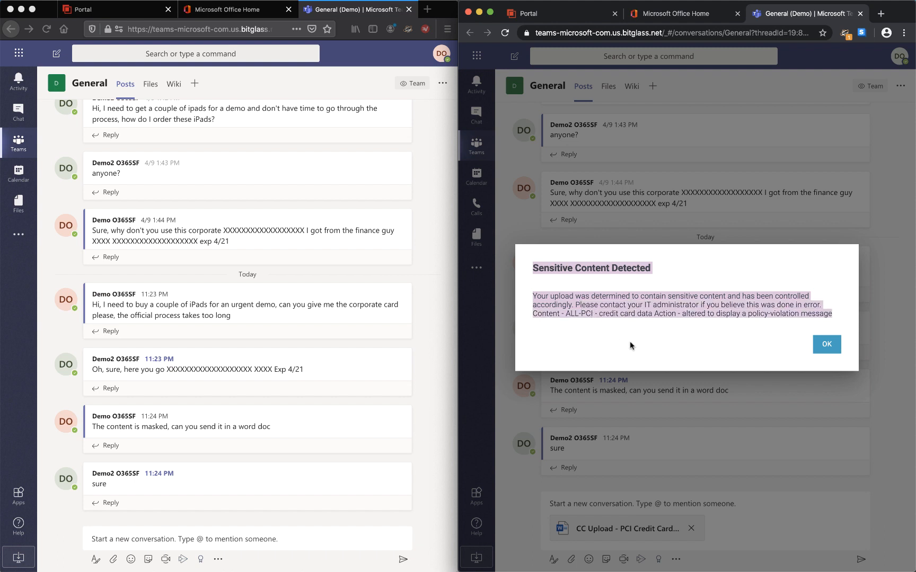
mouse_move(779, 328)
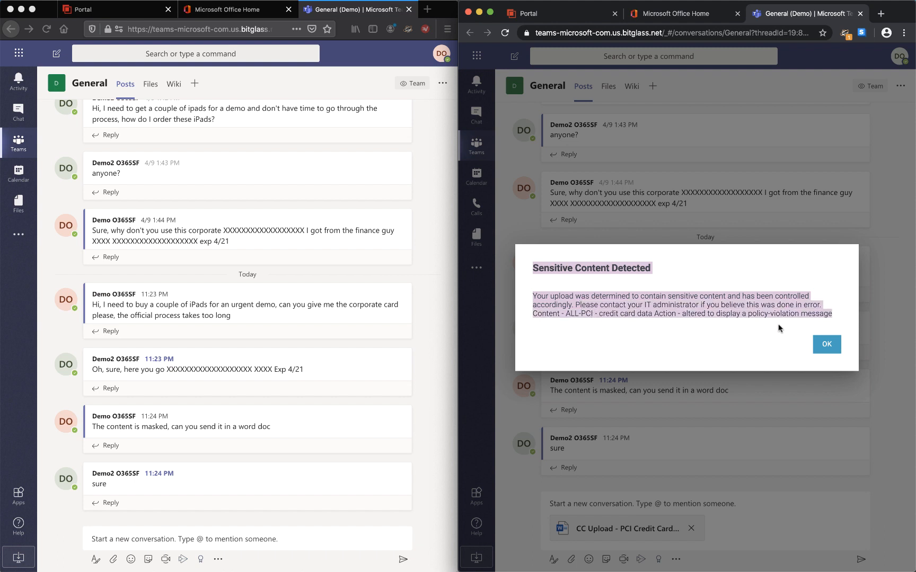
click(827, 344)
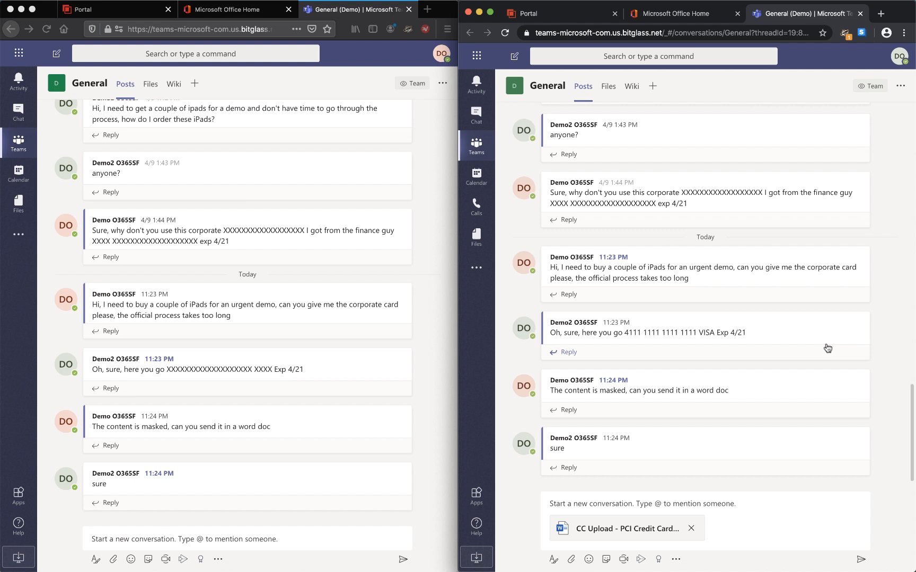